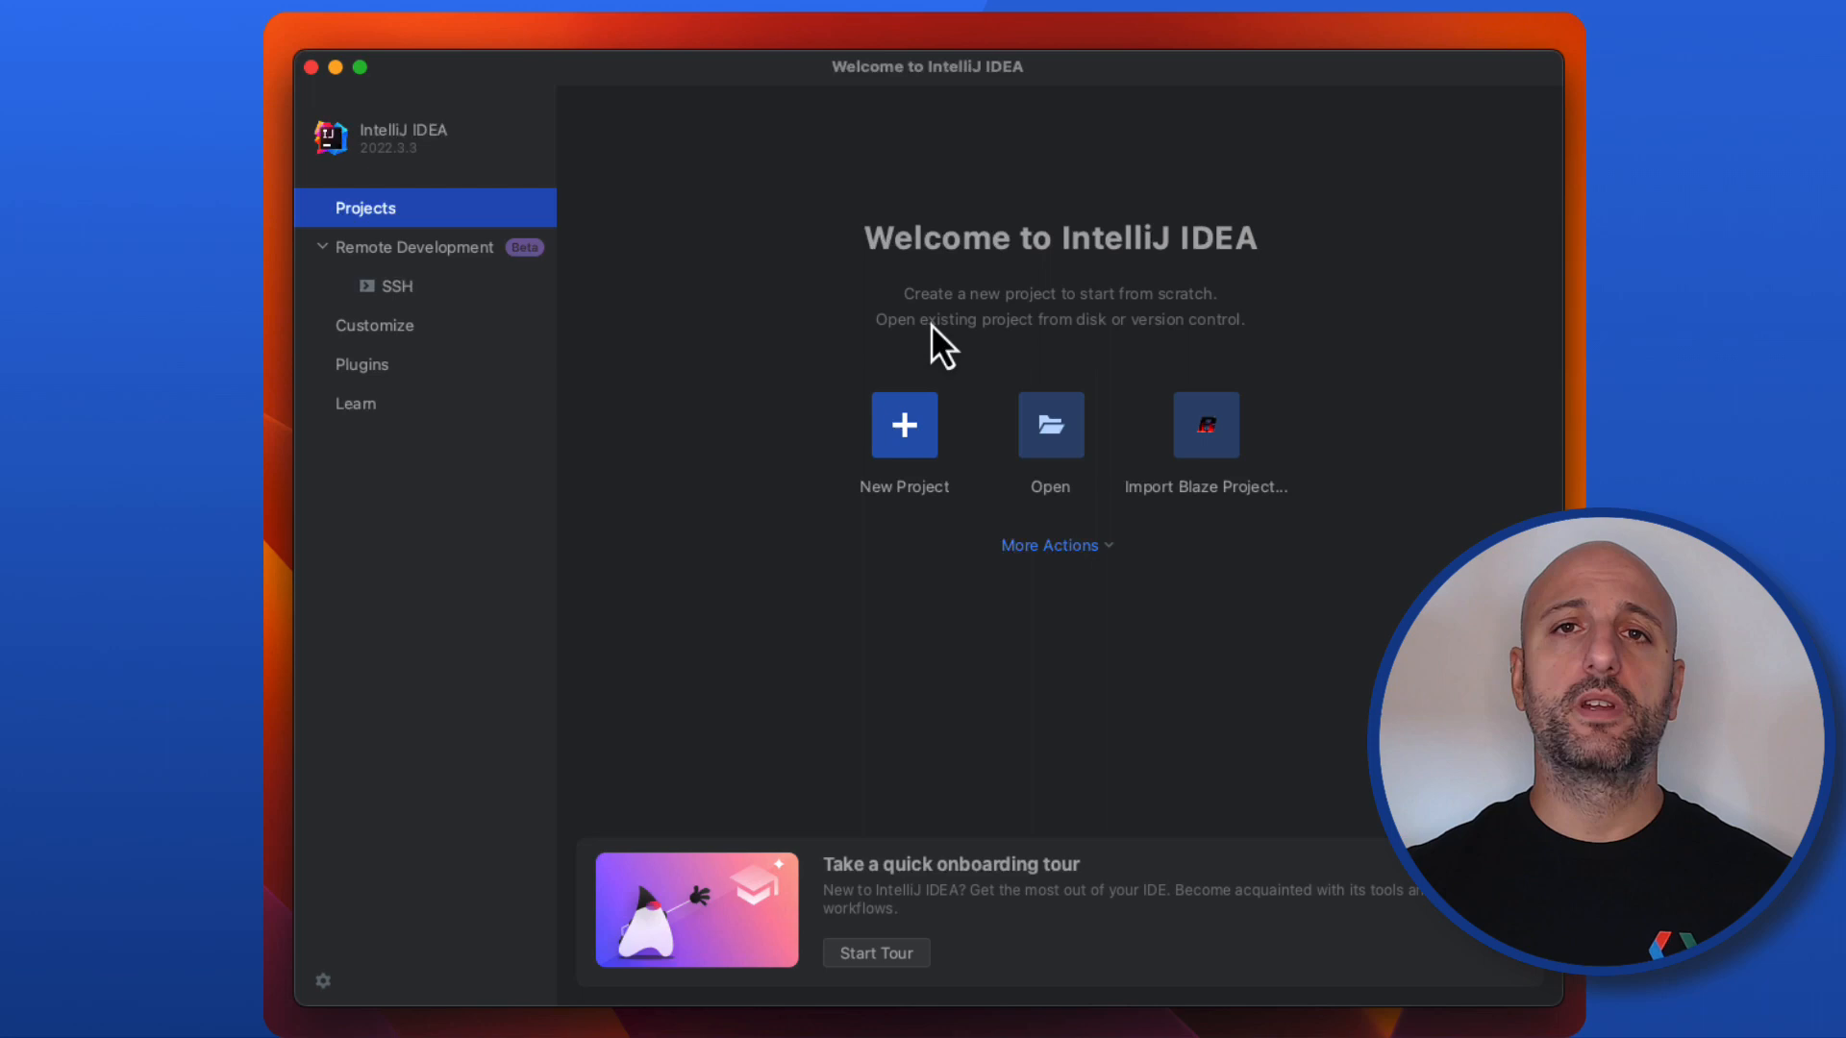
{"action": "mouse_move", "coordinate": [798, 427]}
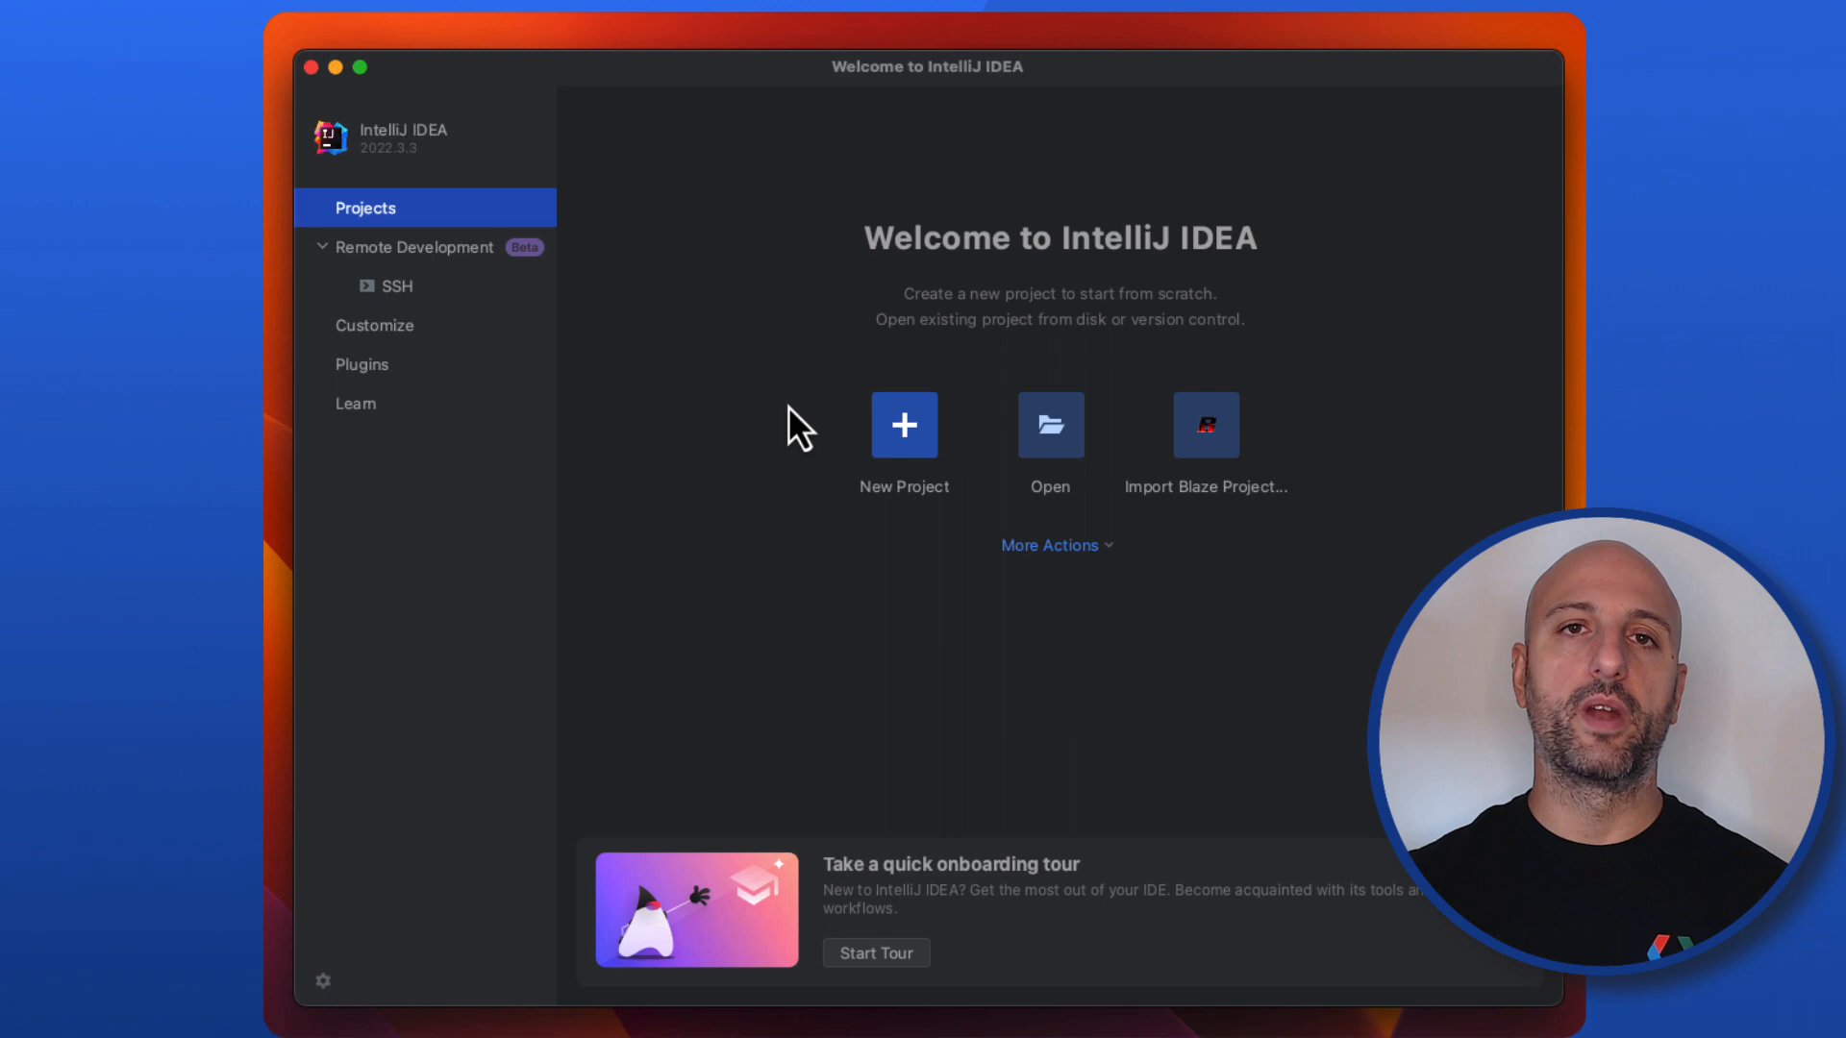
- Start a new Java Gradle project named getting-started-java
{"action": "left_click", "coordinate": [903, 425]}
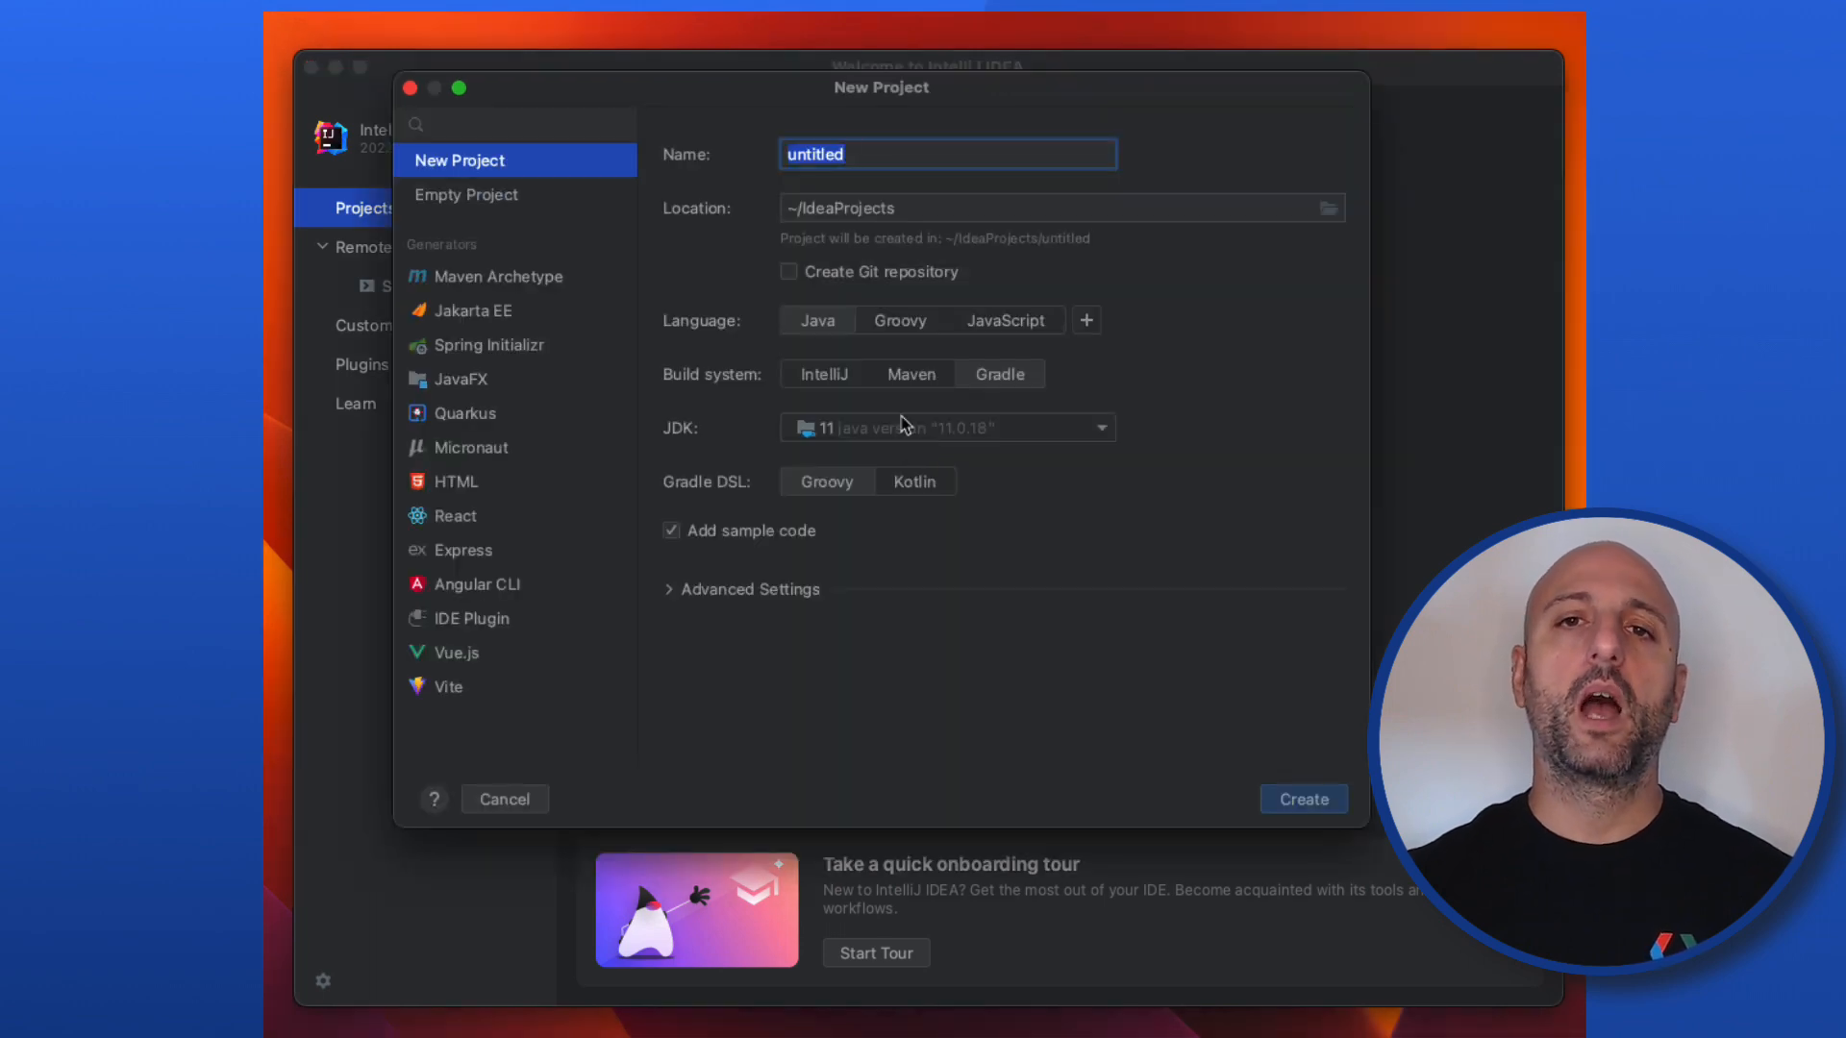
{"action": "type", "text": "getting"}
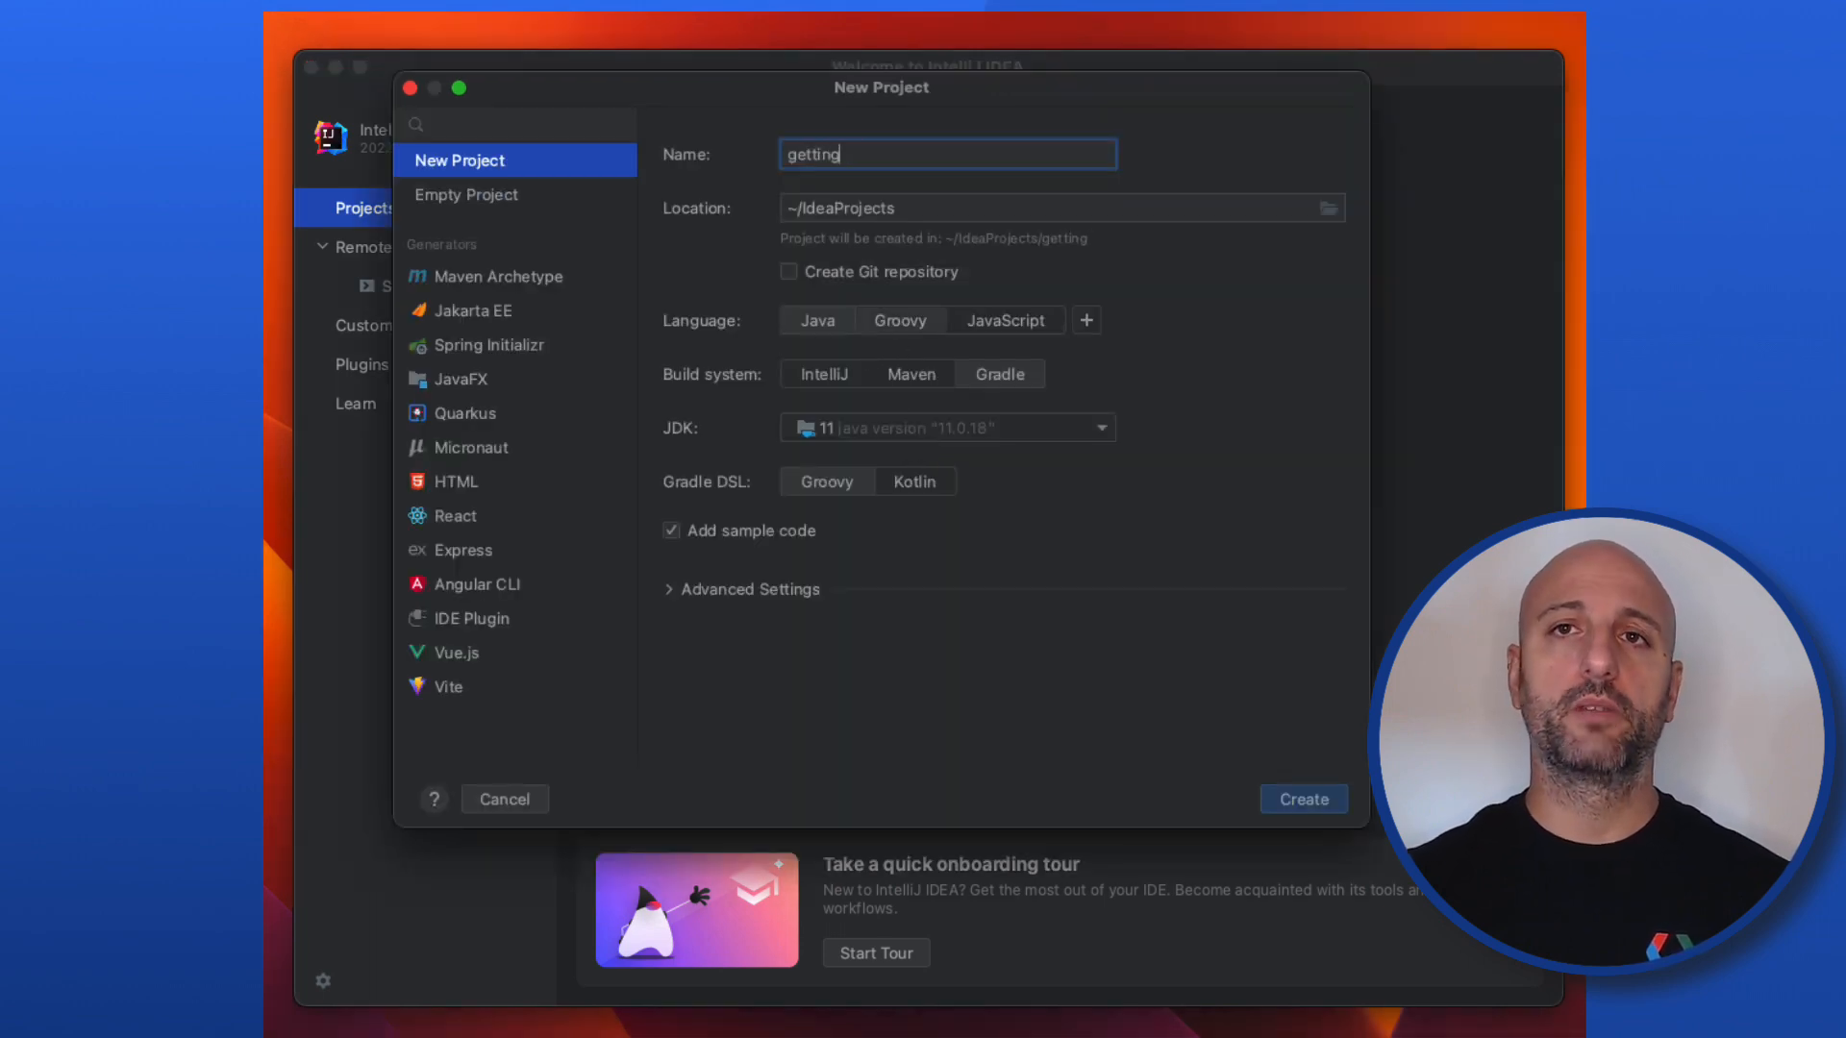
{"action": "type", "text": "-started-java"}
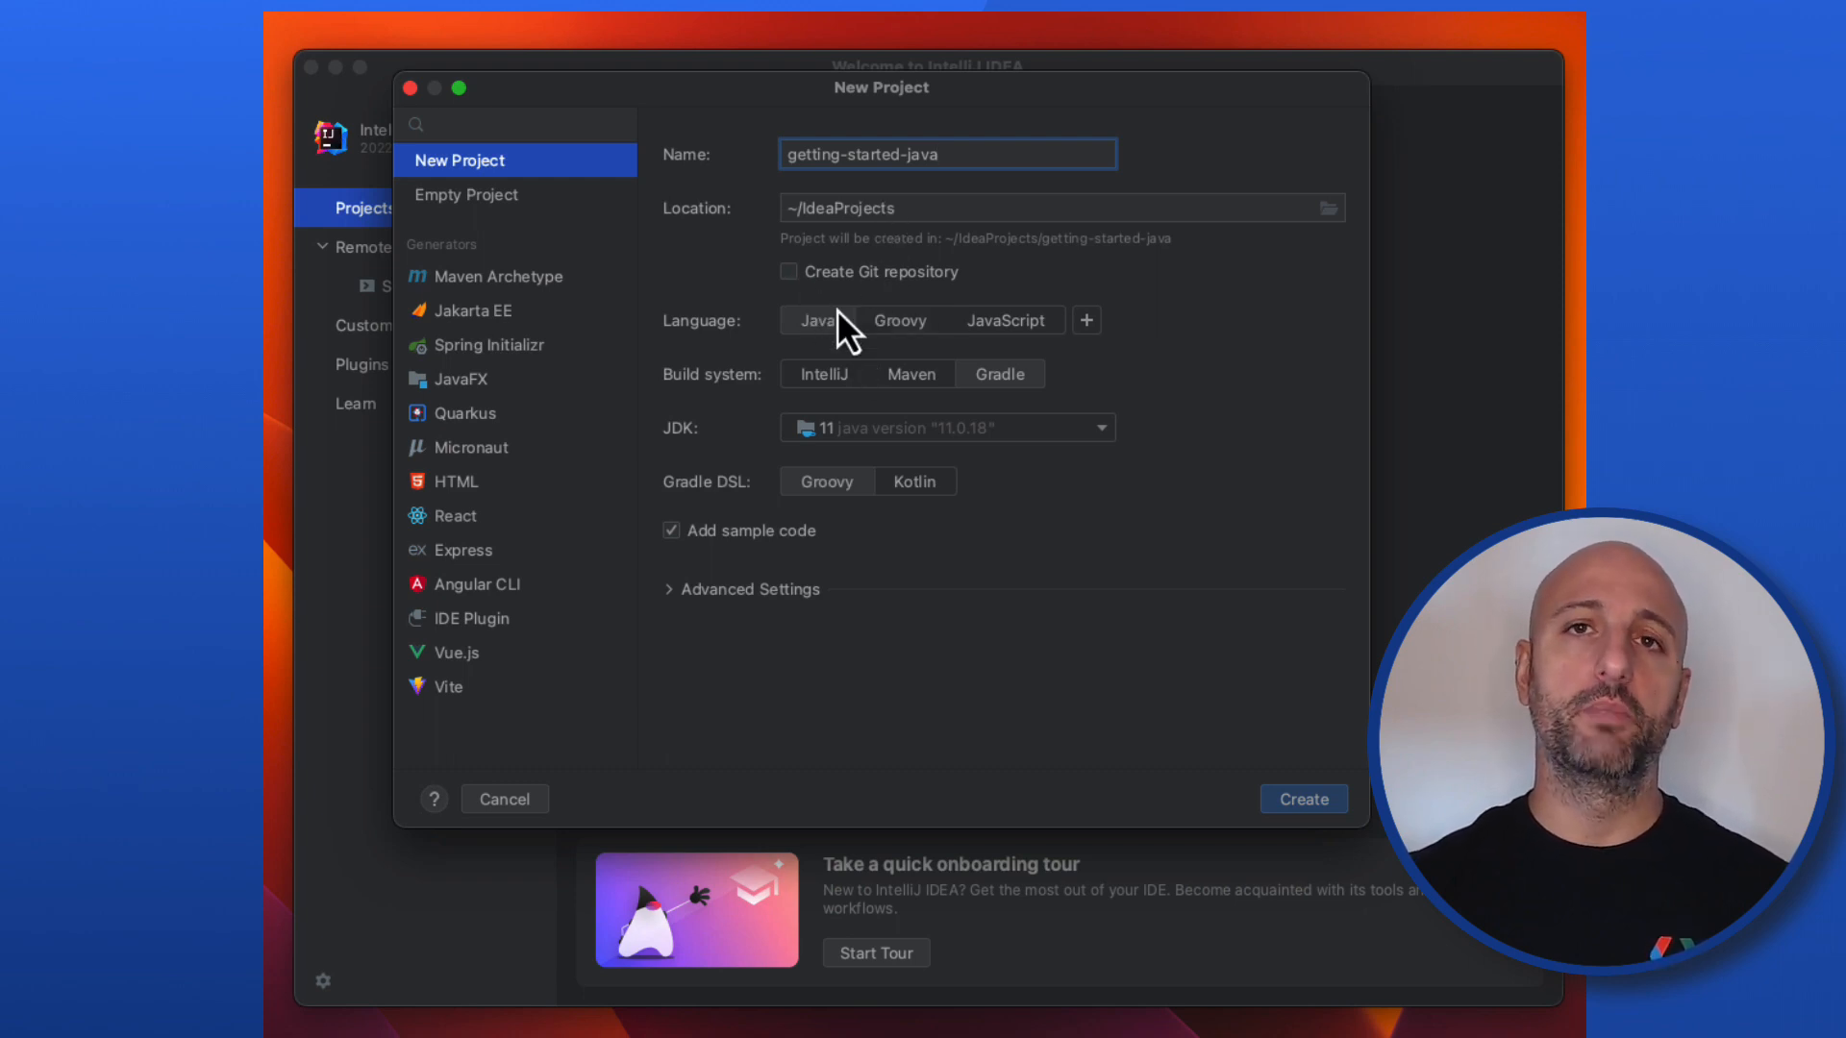
{"action": "mouse_move", "coordinate": [1002, 398]}
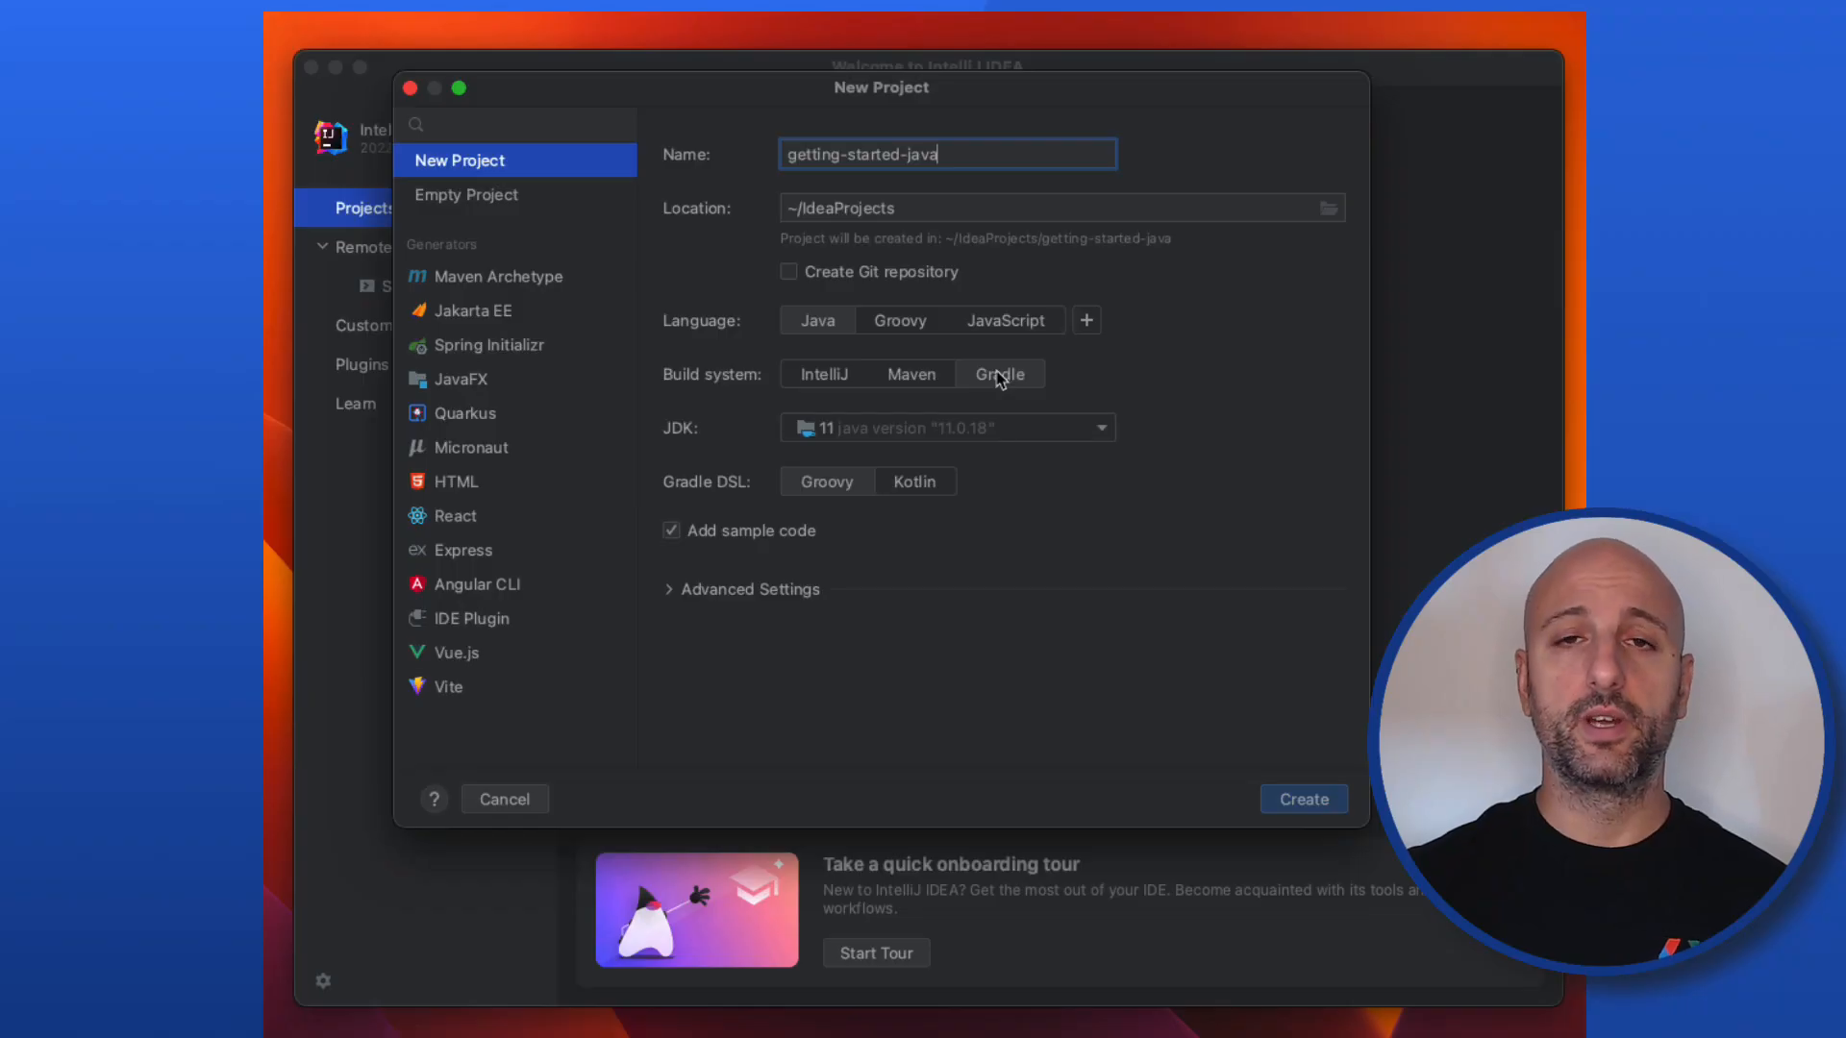
{"action": "mouse_move", "coordinate": [1043, 451]}
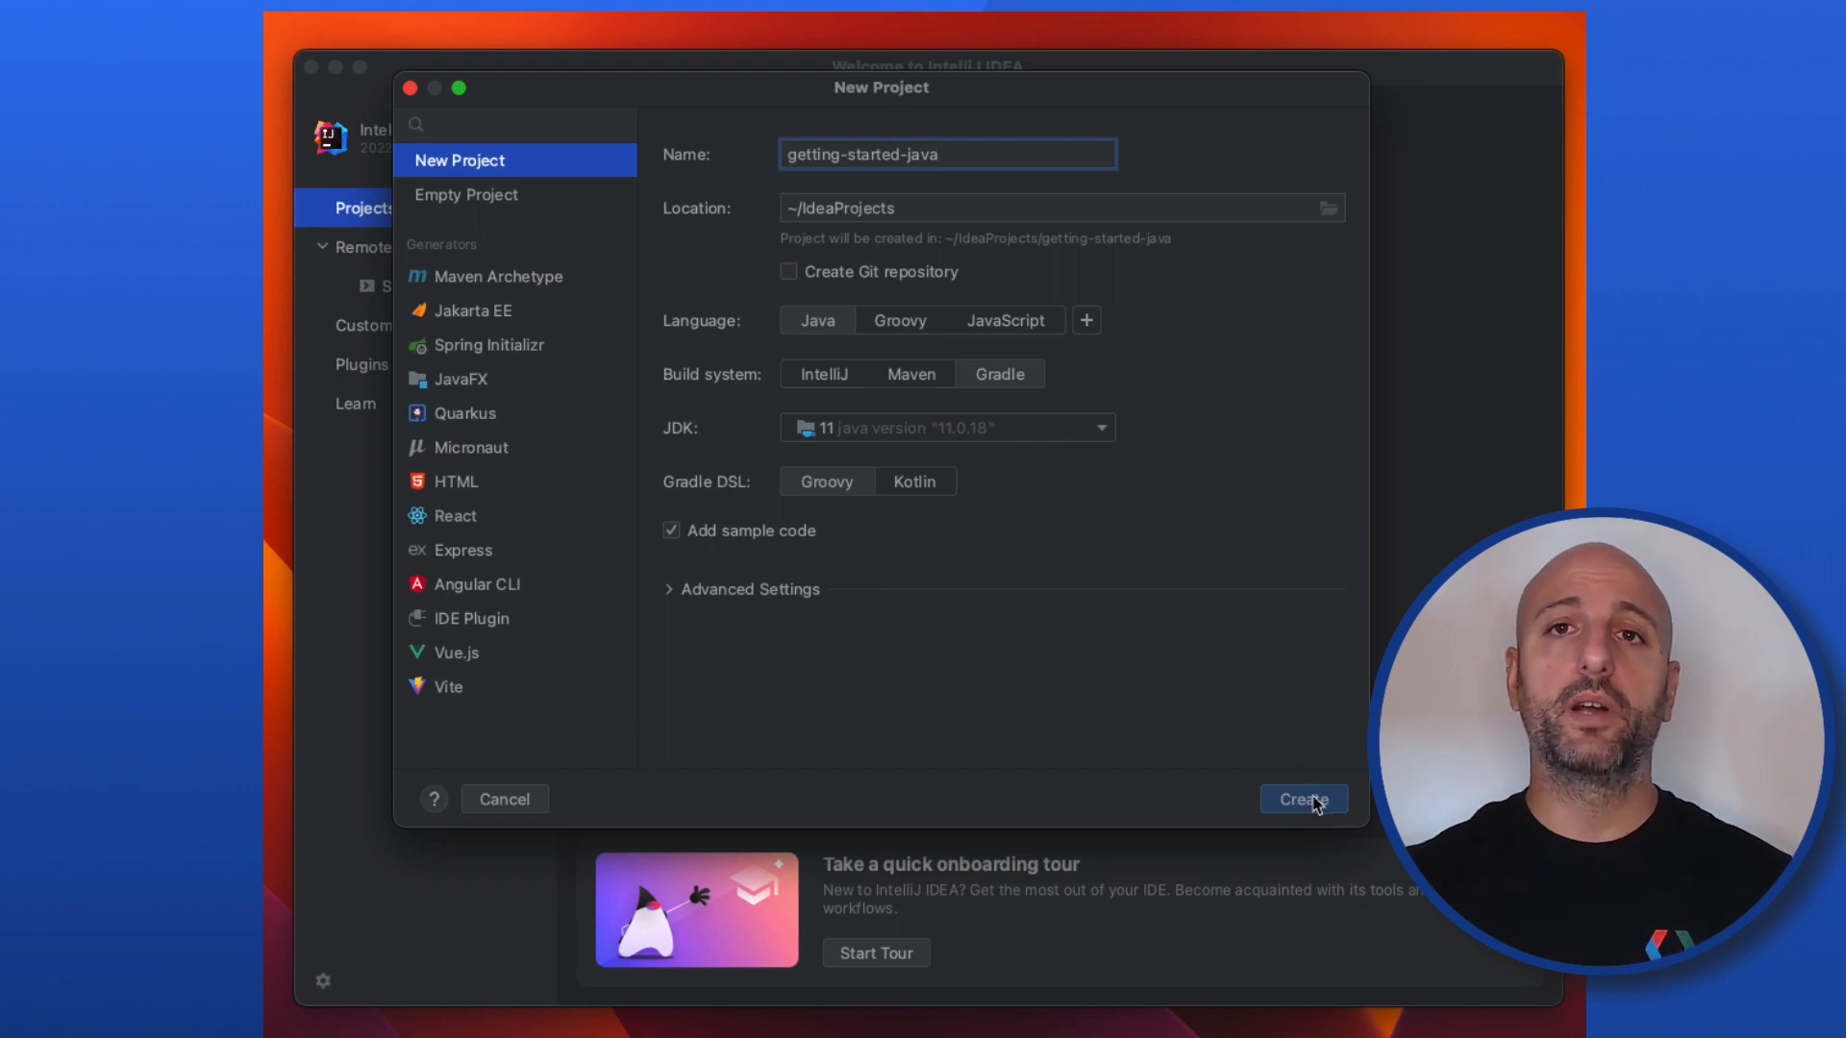
- Create the project and expand the source tree to reveal Main in org.example
{"action": "left_click", "coordinate": [1302, 798]}
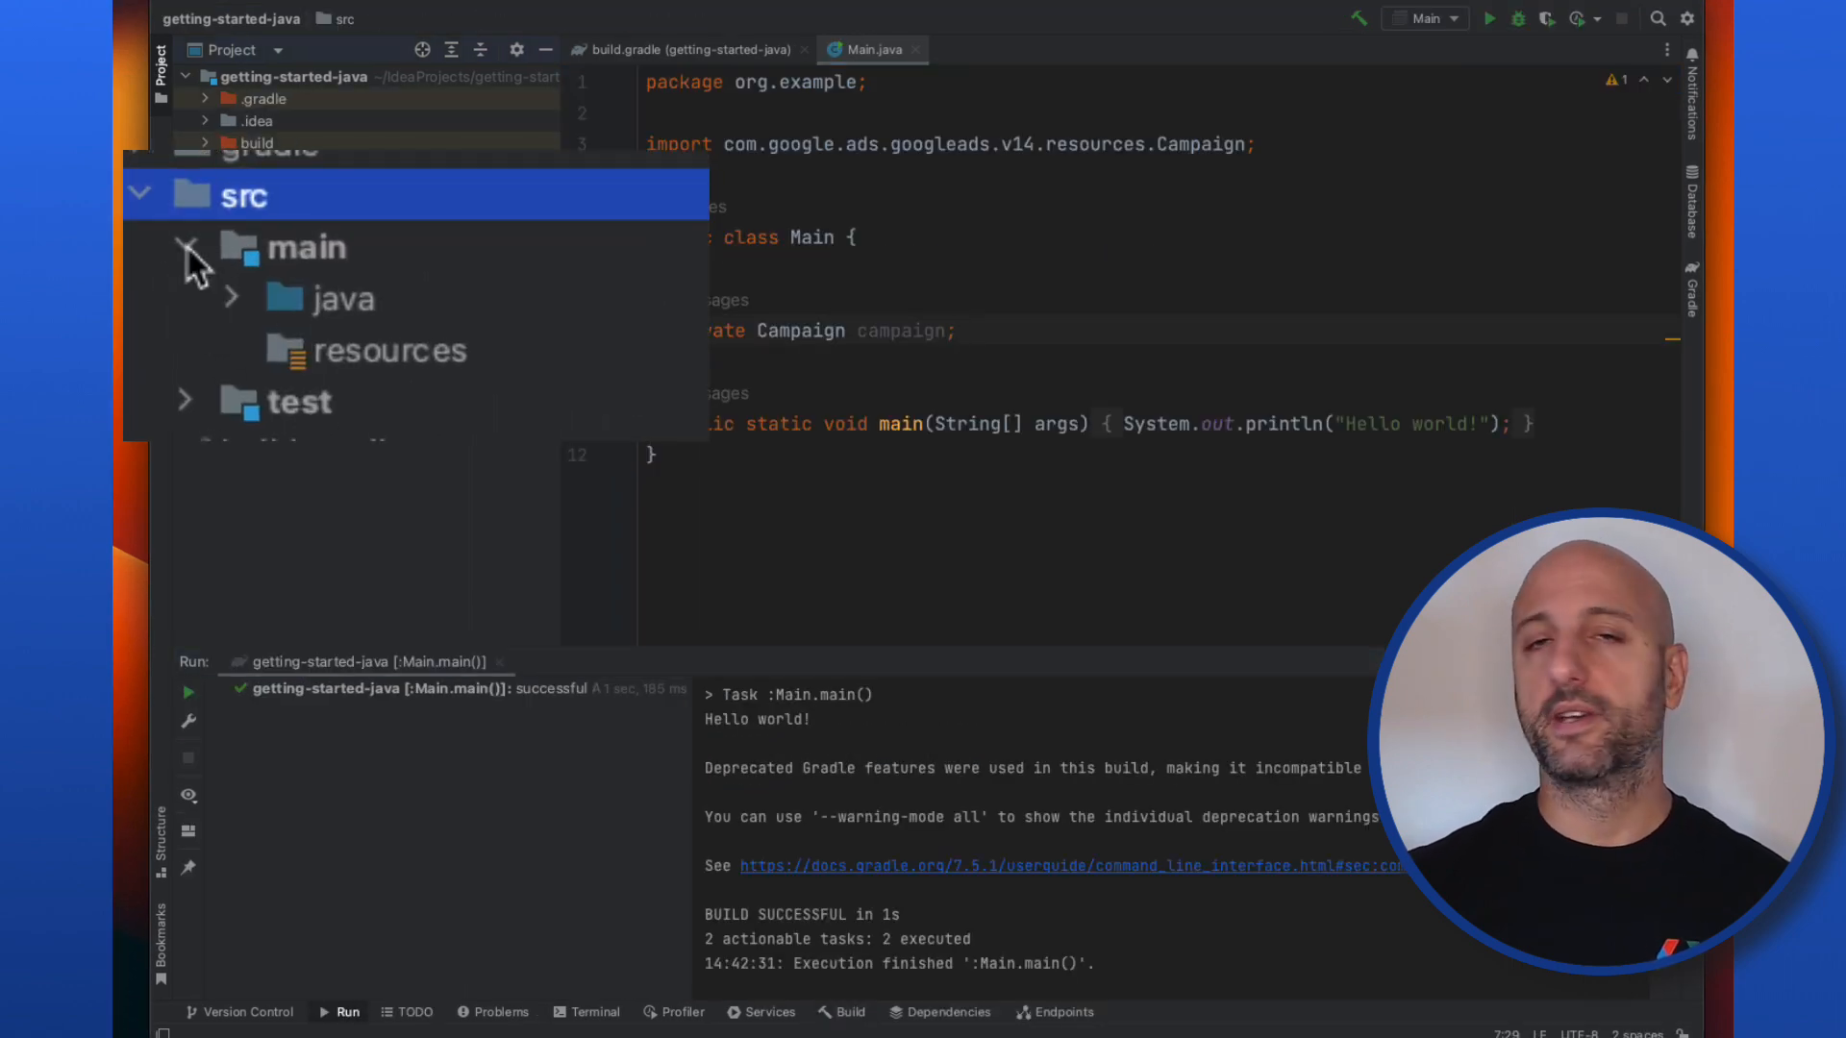
{"action": "left_click", "coordinate": [186, 247]}
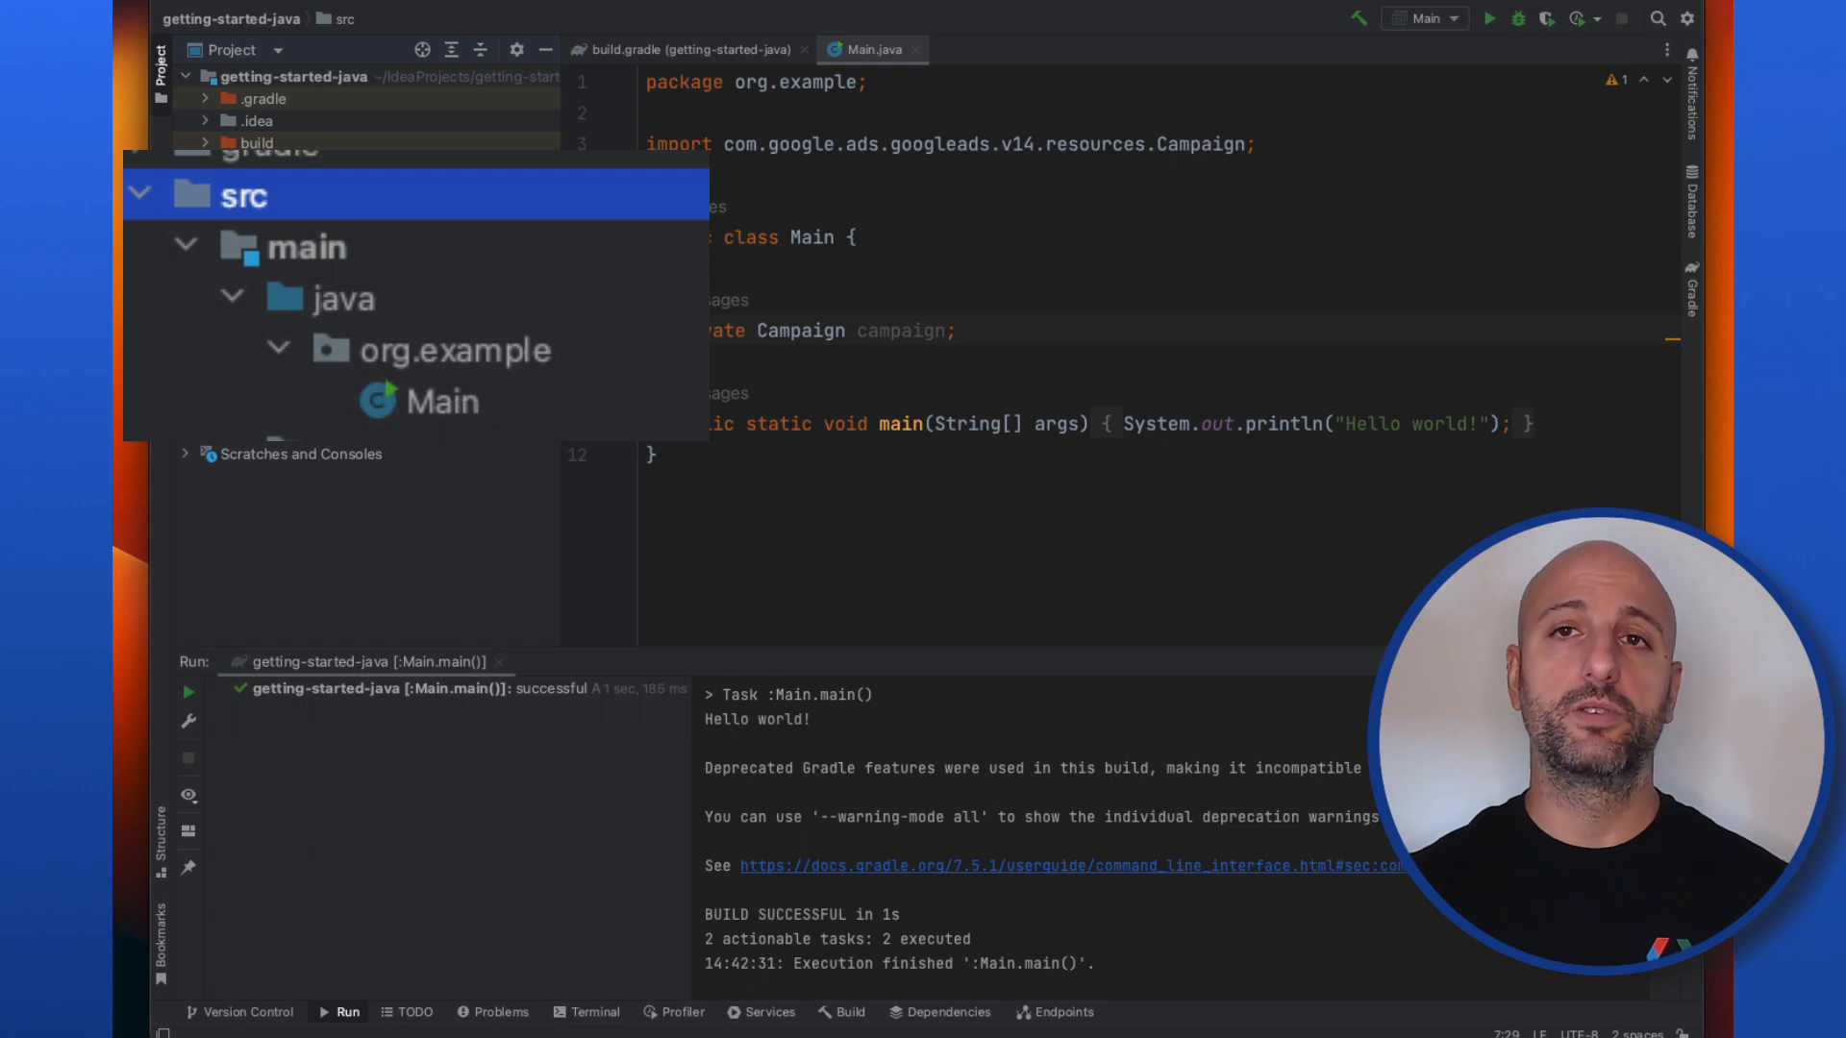
{"action": "mouse_move", "coordinate": [424, 206]}
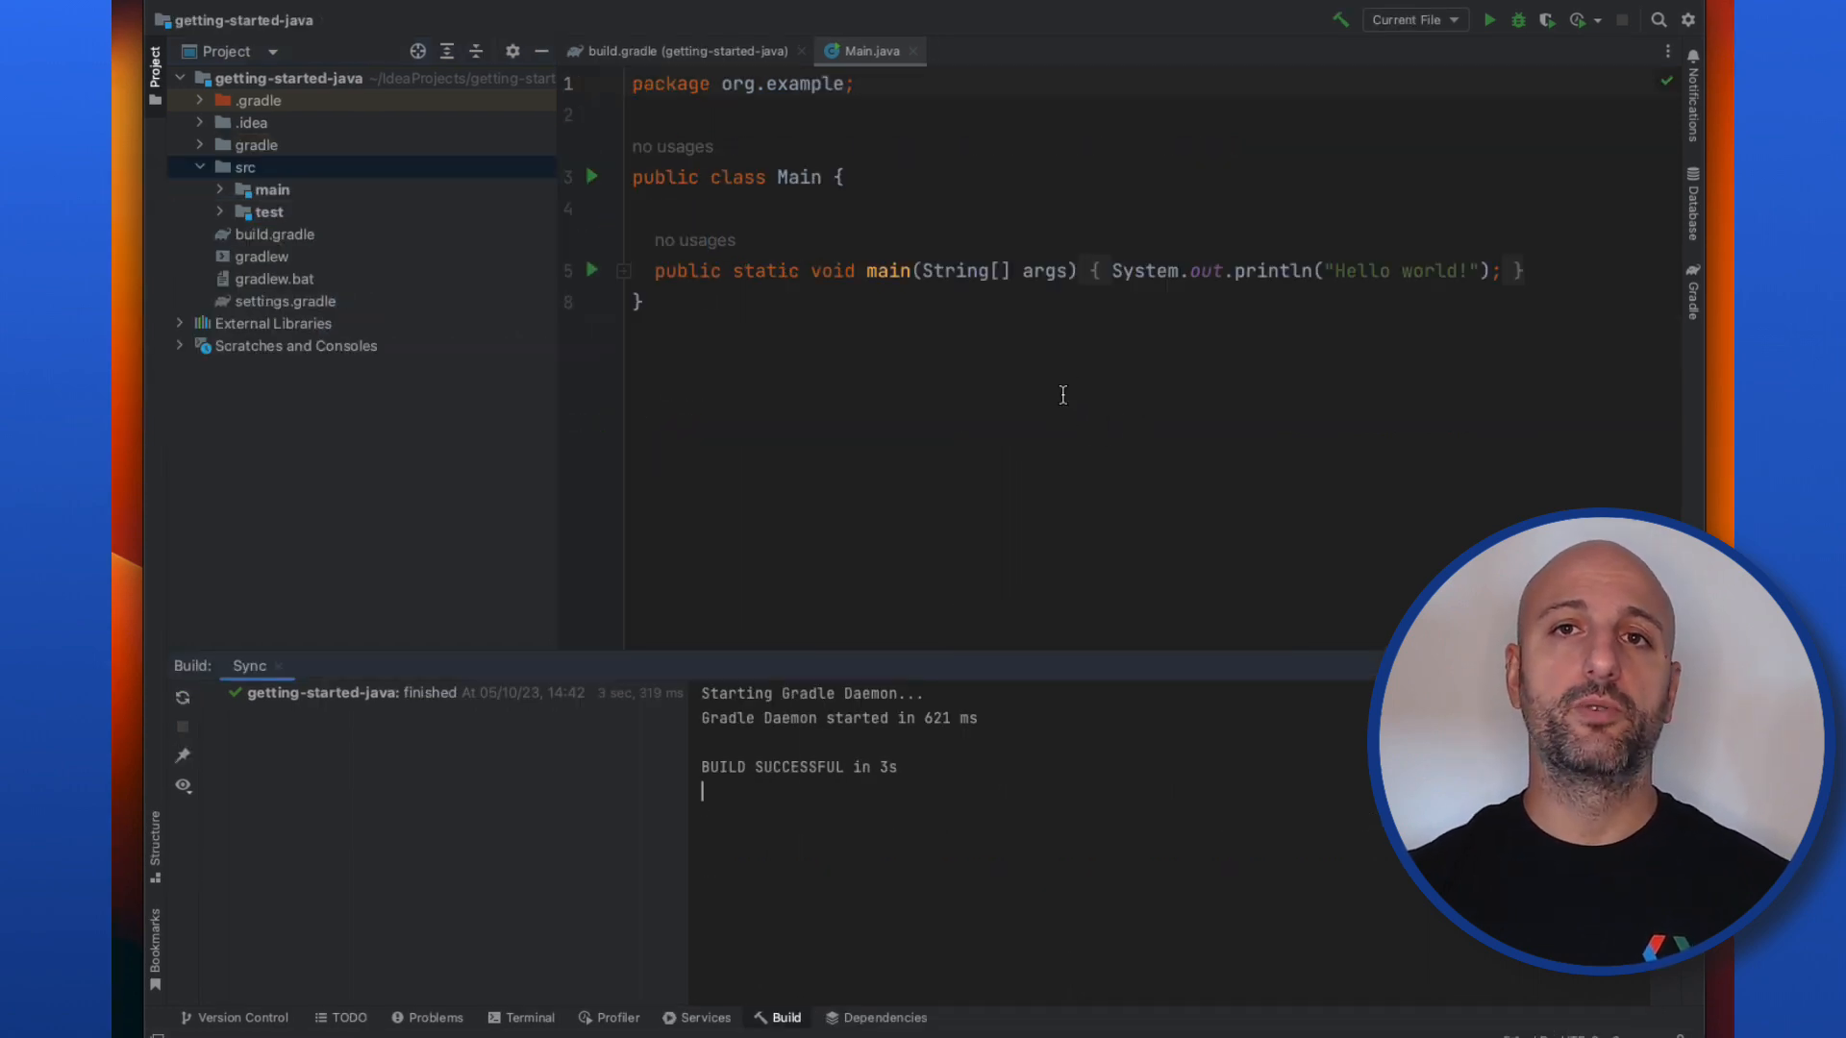
- Run Main.main() from the gutter icon, then open build.gradle
{"action": "left_click", "coordinate": [593, 271]}
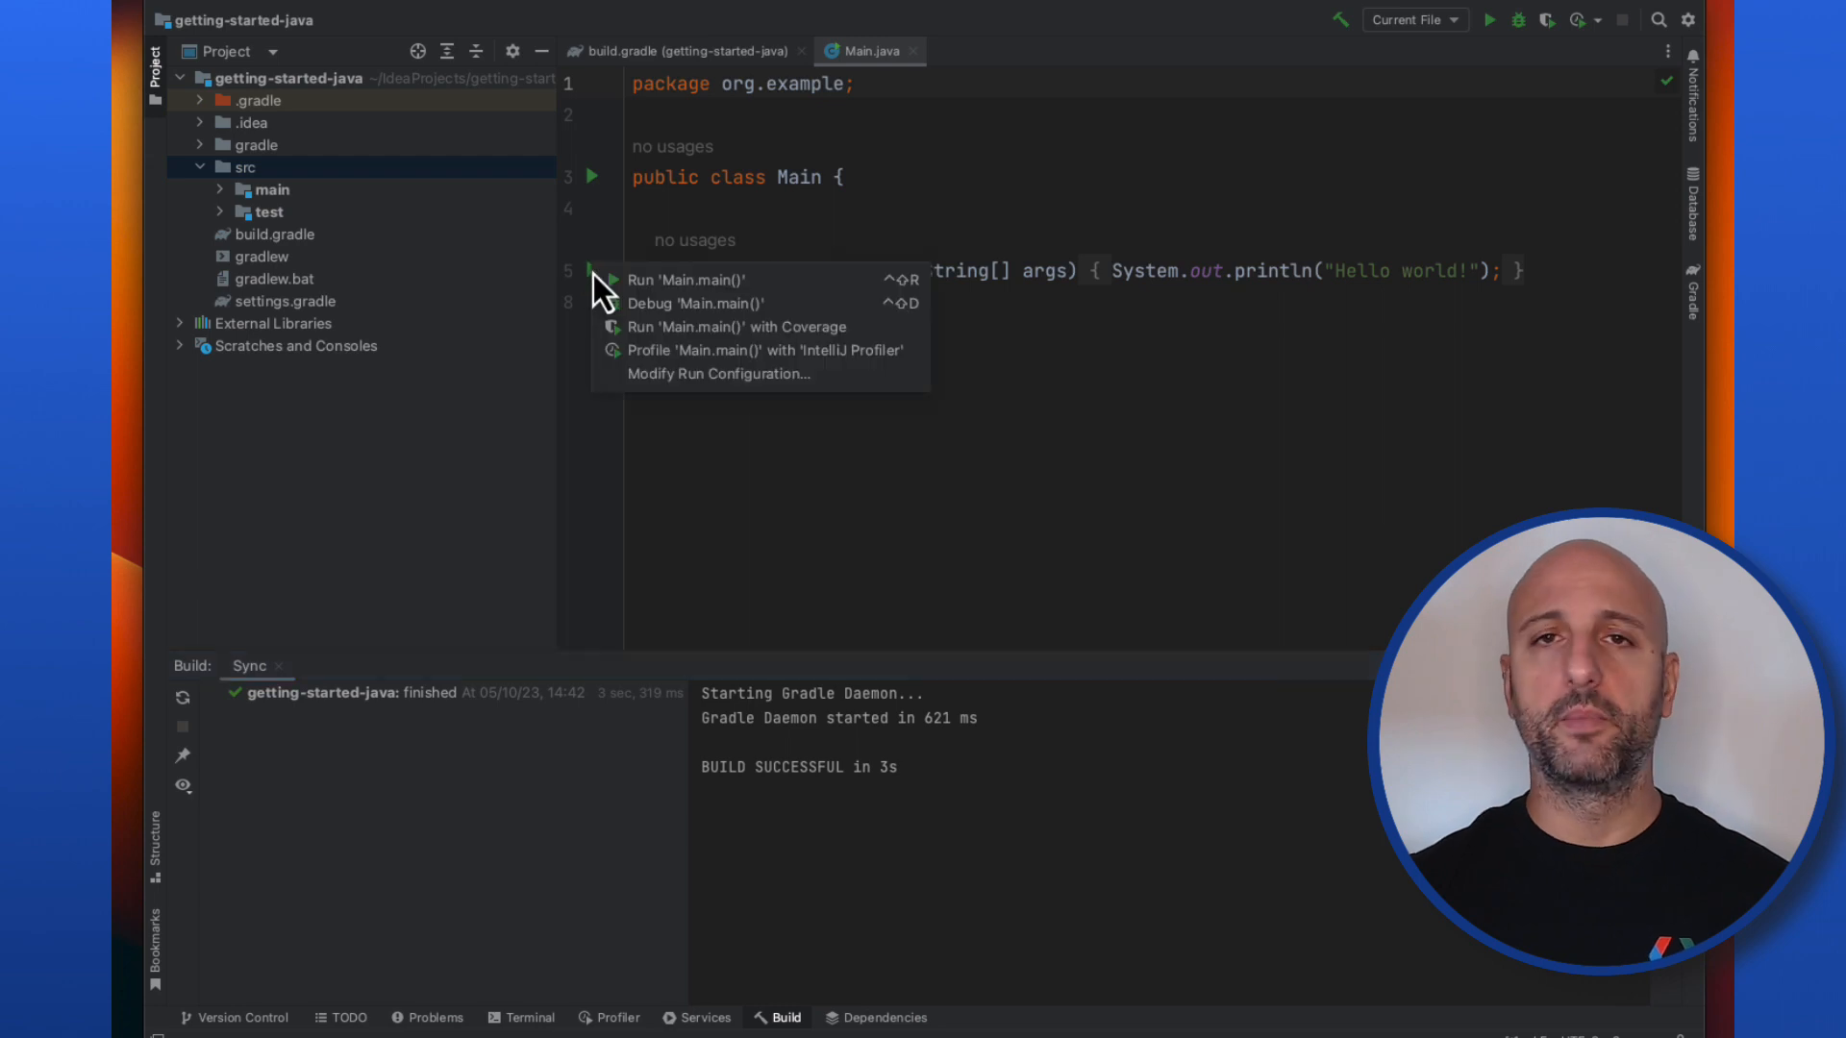
{"action": "left_click", "coordinate": [687, 280]}
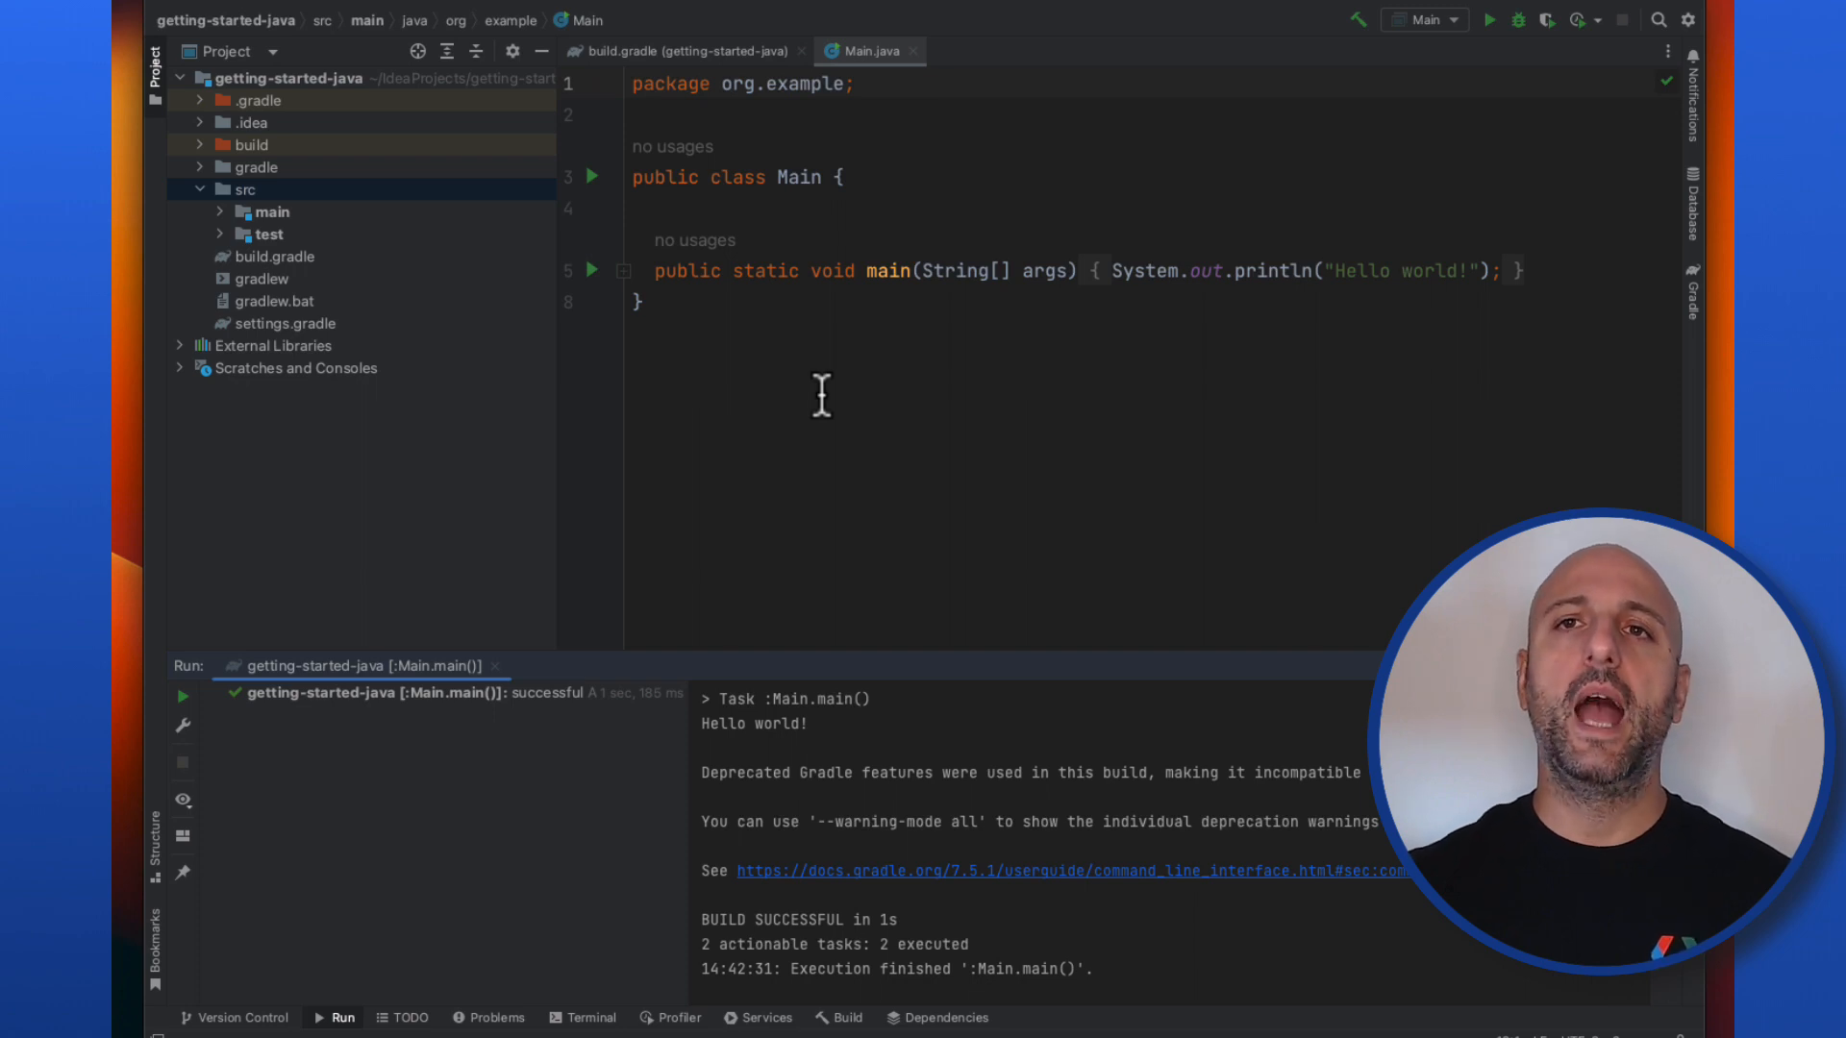
{"action": "left_click", "coordinate": [677, 51]}
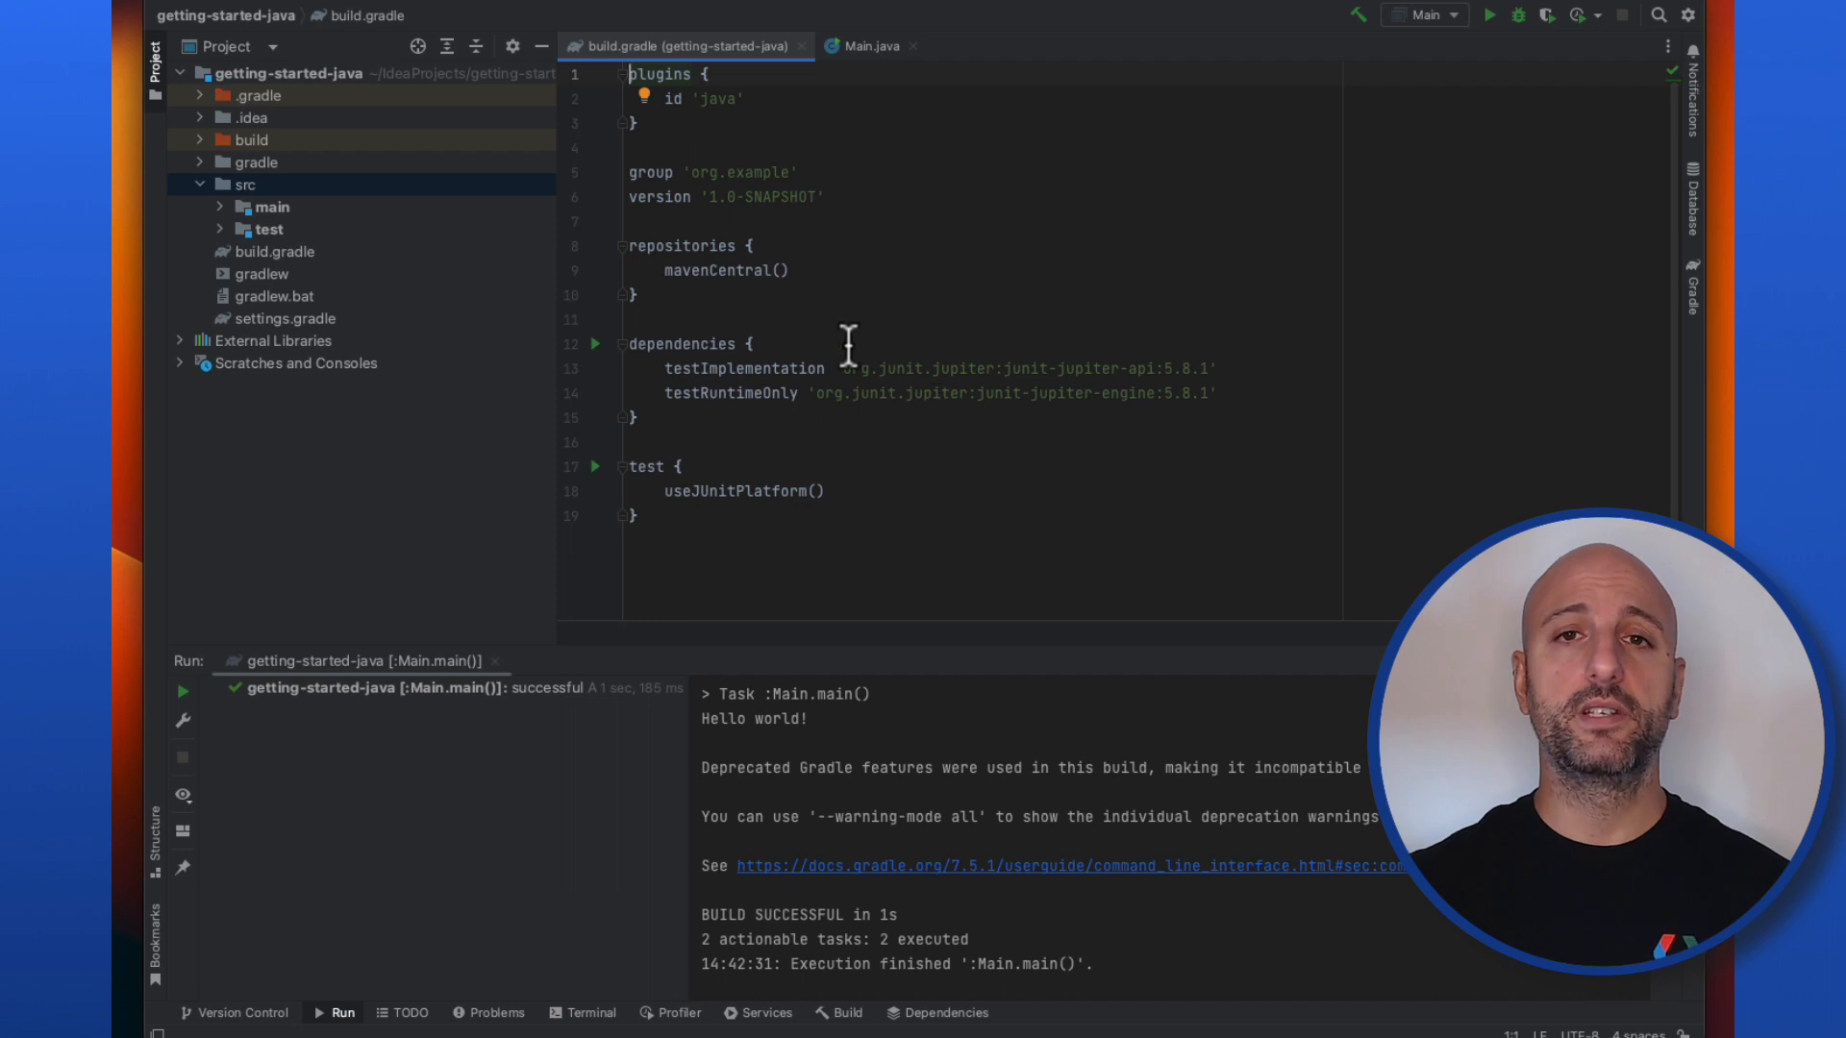
- Add implementation 'com.google.api-ads:google-ads:27.0.0' to the dependencies block
{"action": "left_click", "coordinate": [751, 344]}
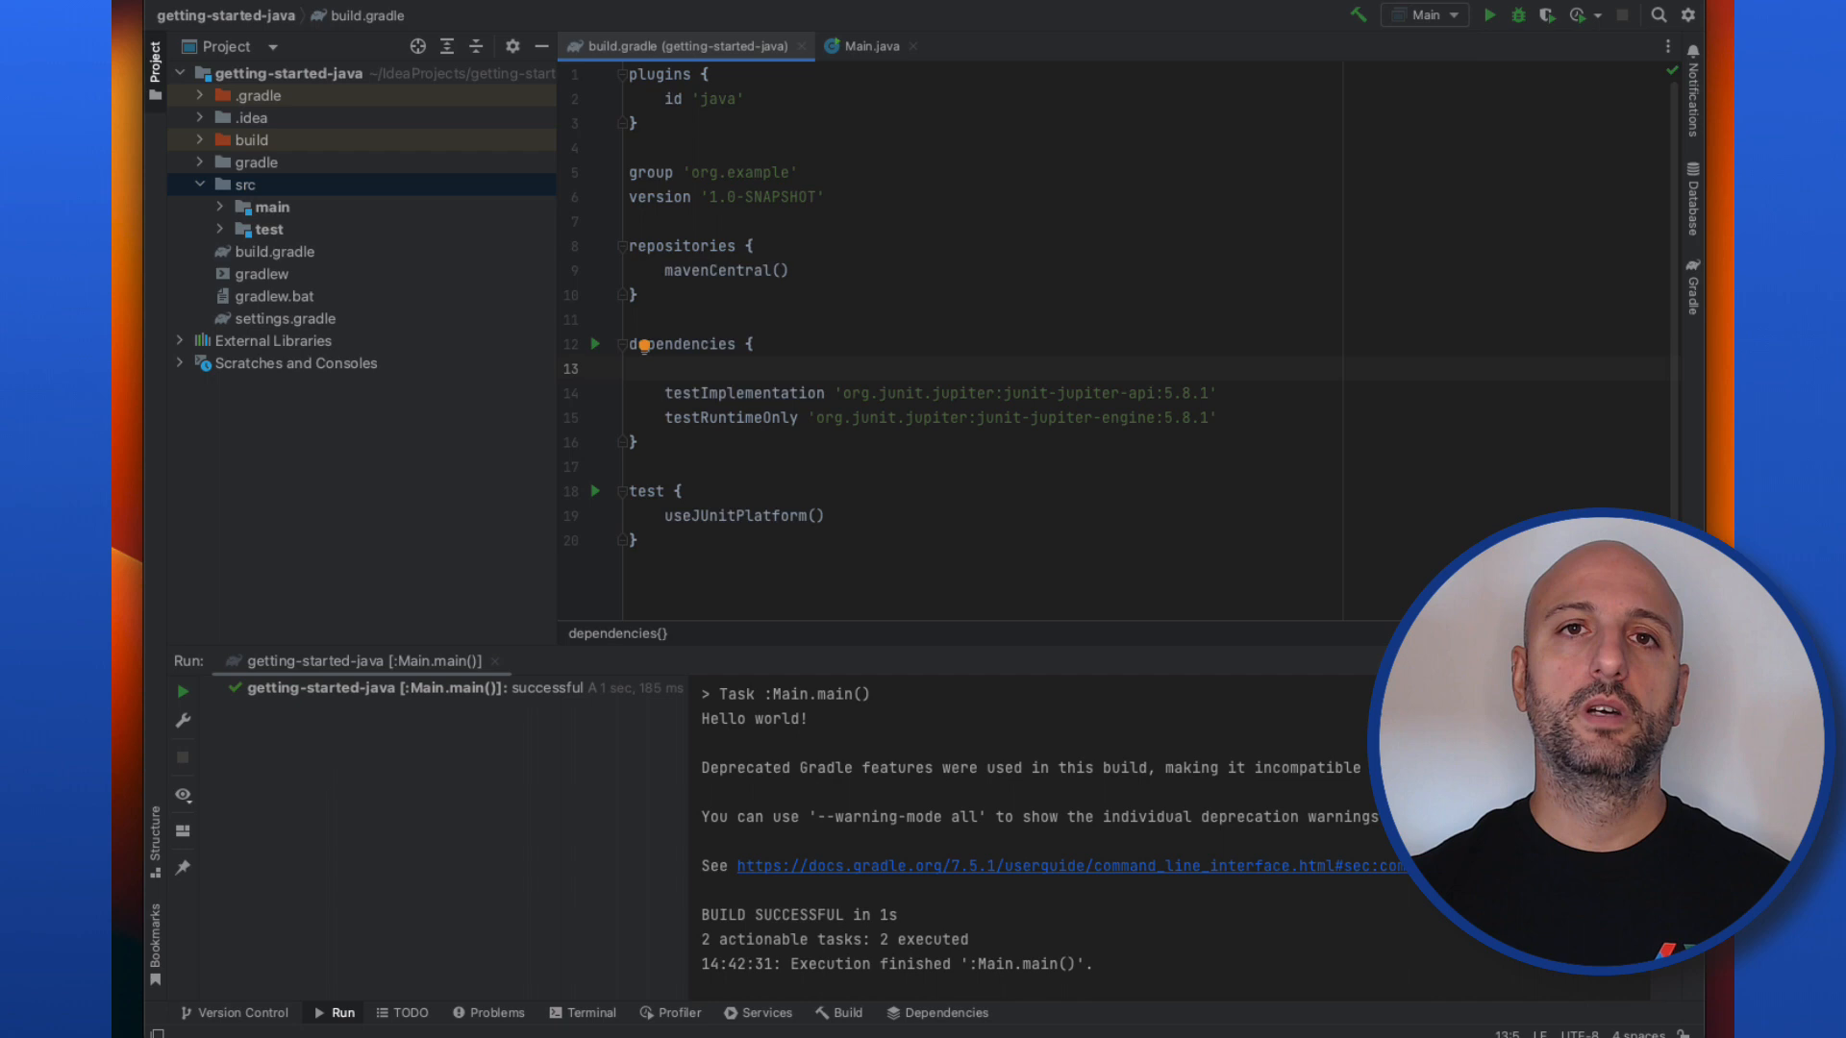
{"action": "type", "text": "implementation 'com.google.api-ads:google-ads:27.0.0'"}
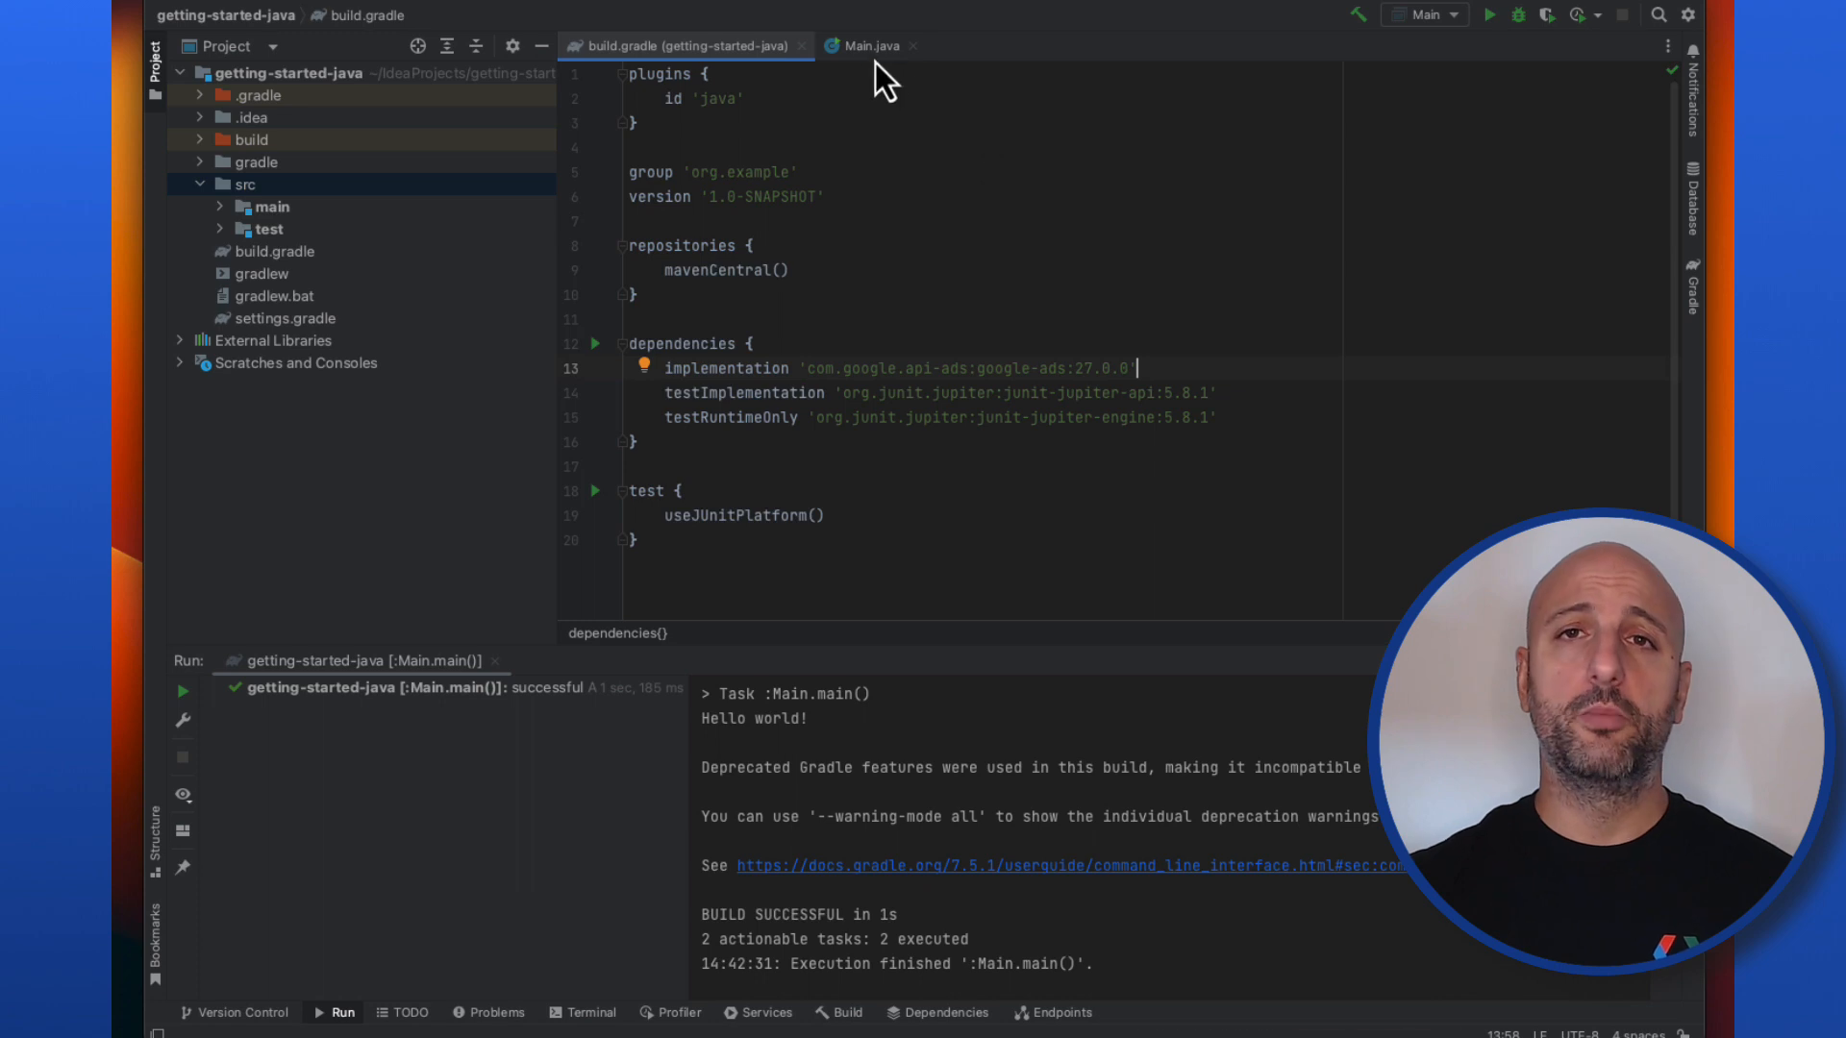
- In Main.java, declare a private Campaign field, importing Campaign via autocomplete
{"action": "left_click", "coordinate": [871, 45]}
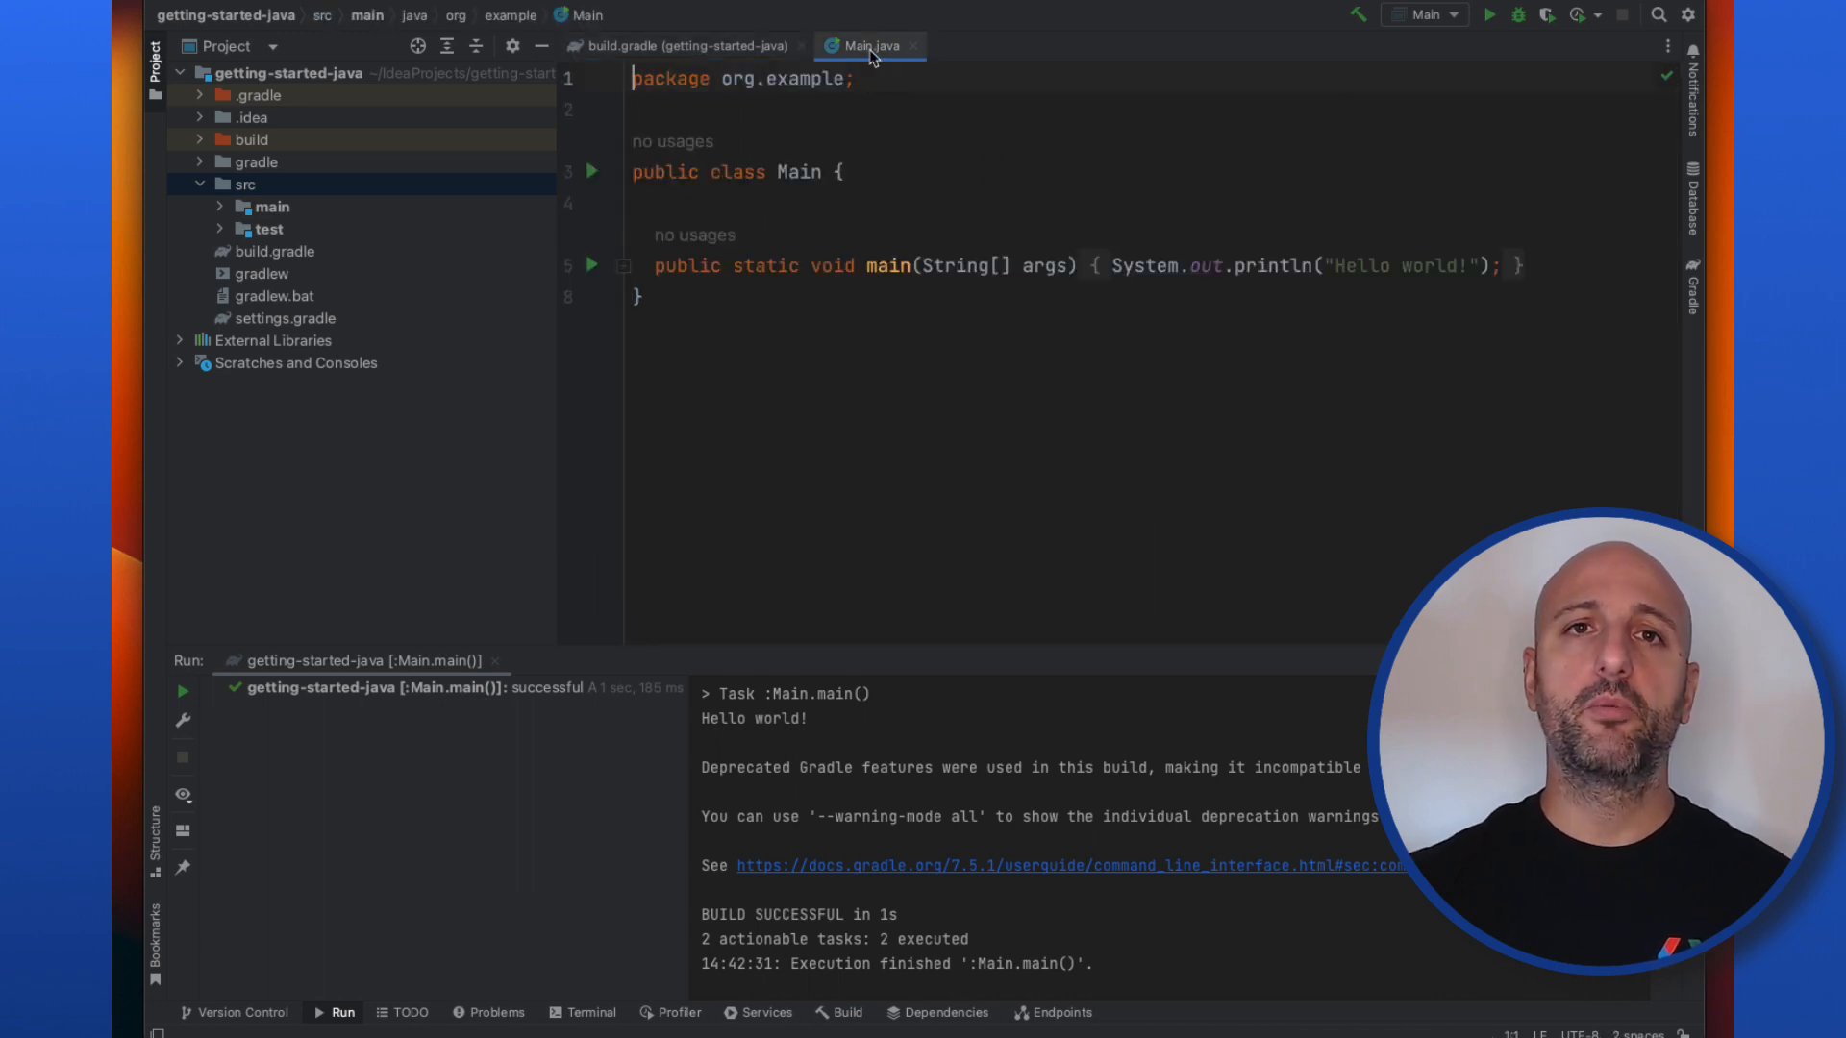
{"action": "left_click", "coordinate": [964, 172]}
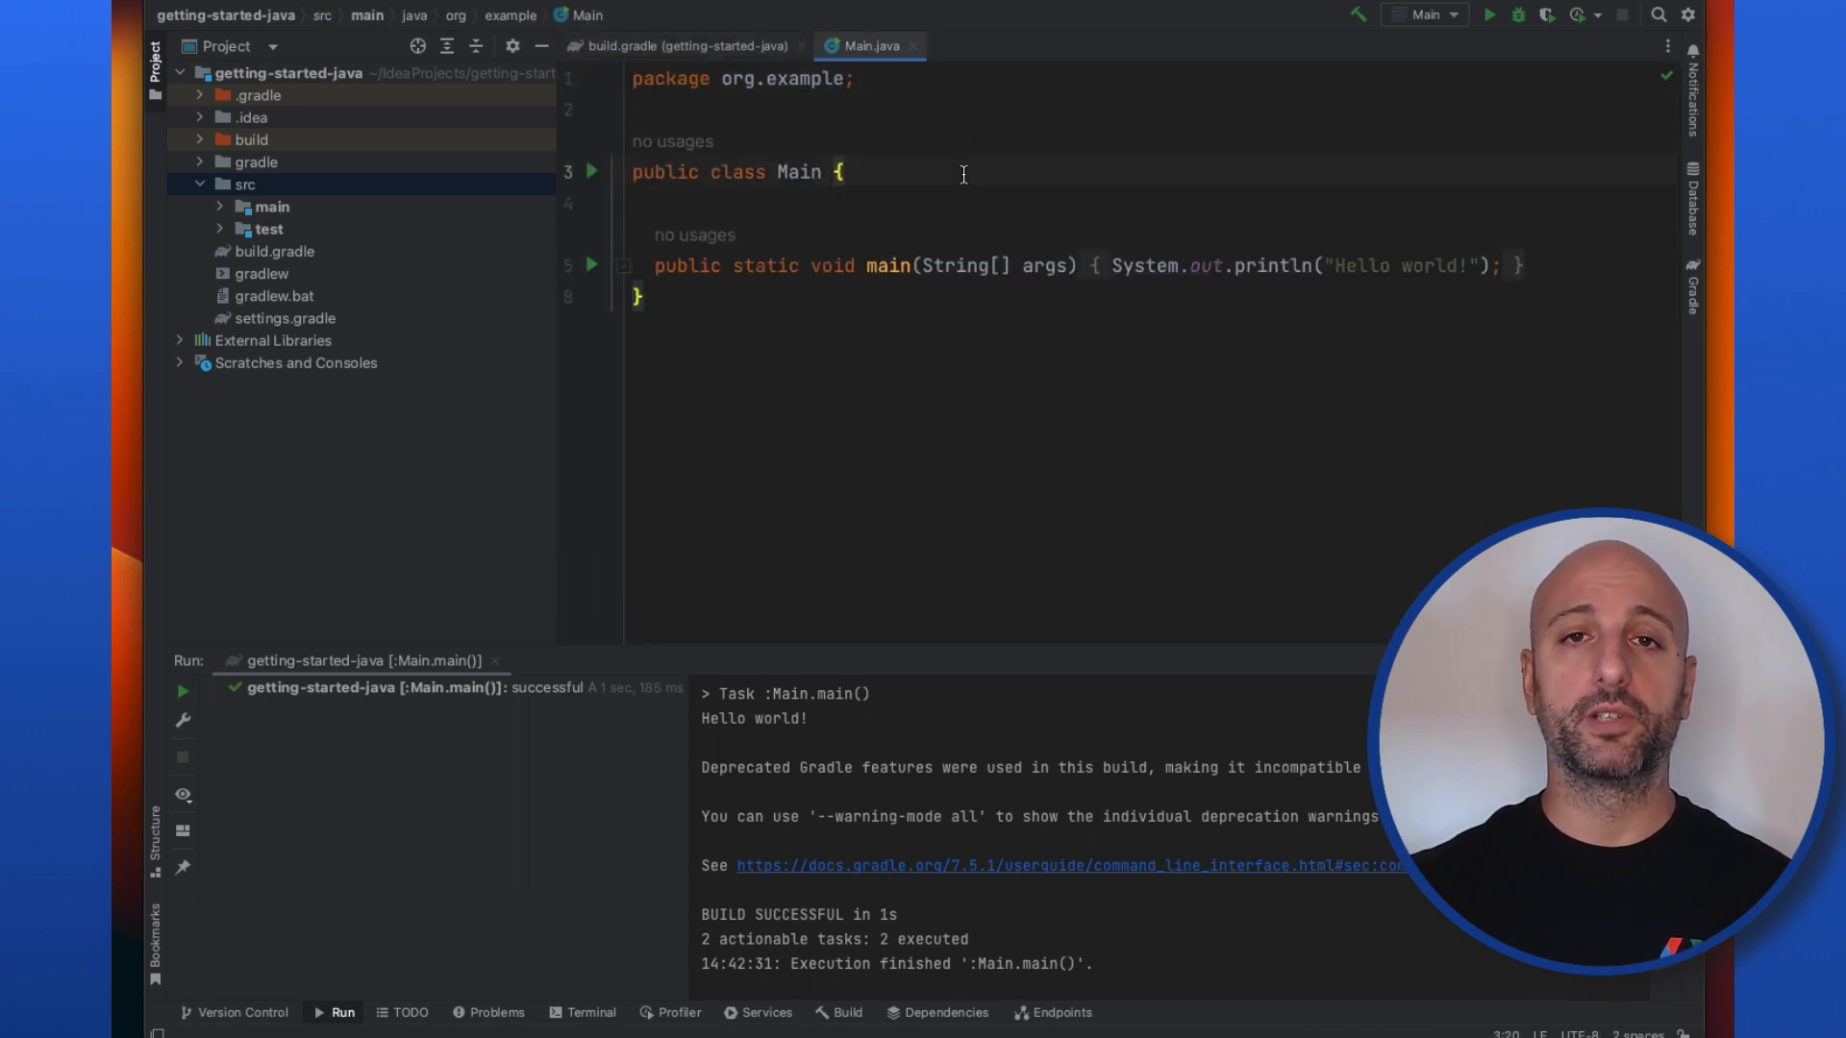
{"action": "key", "text": "enter"}
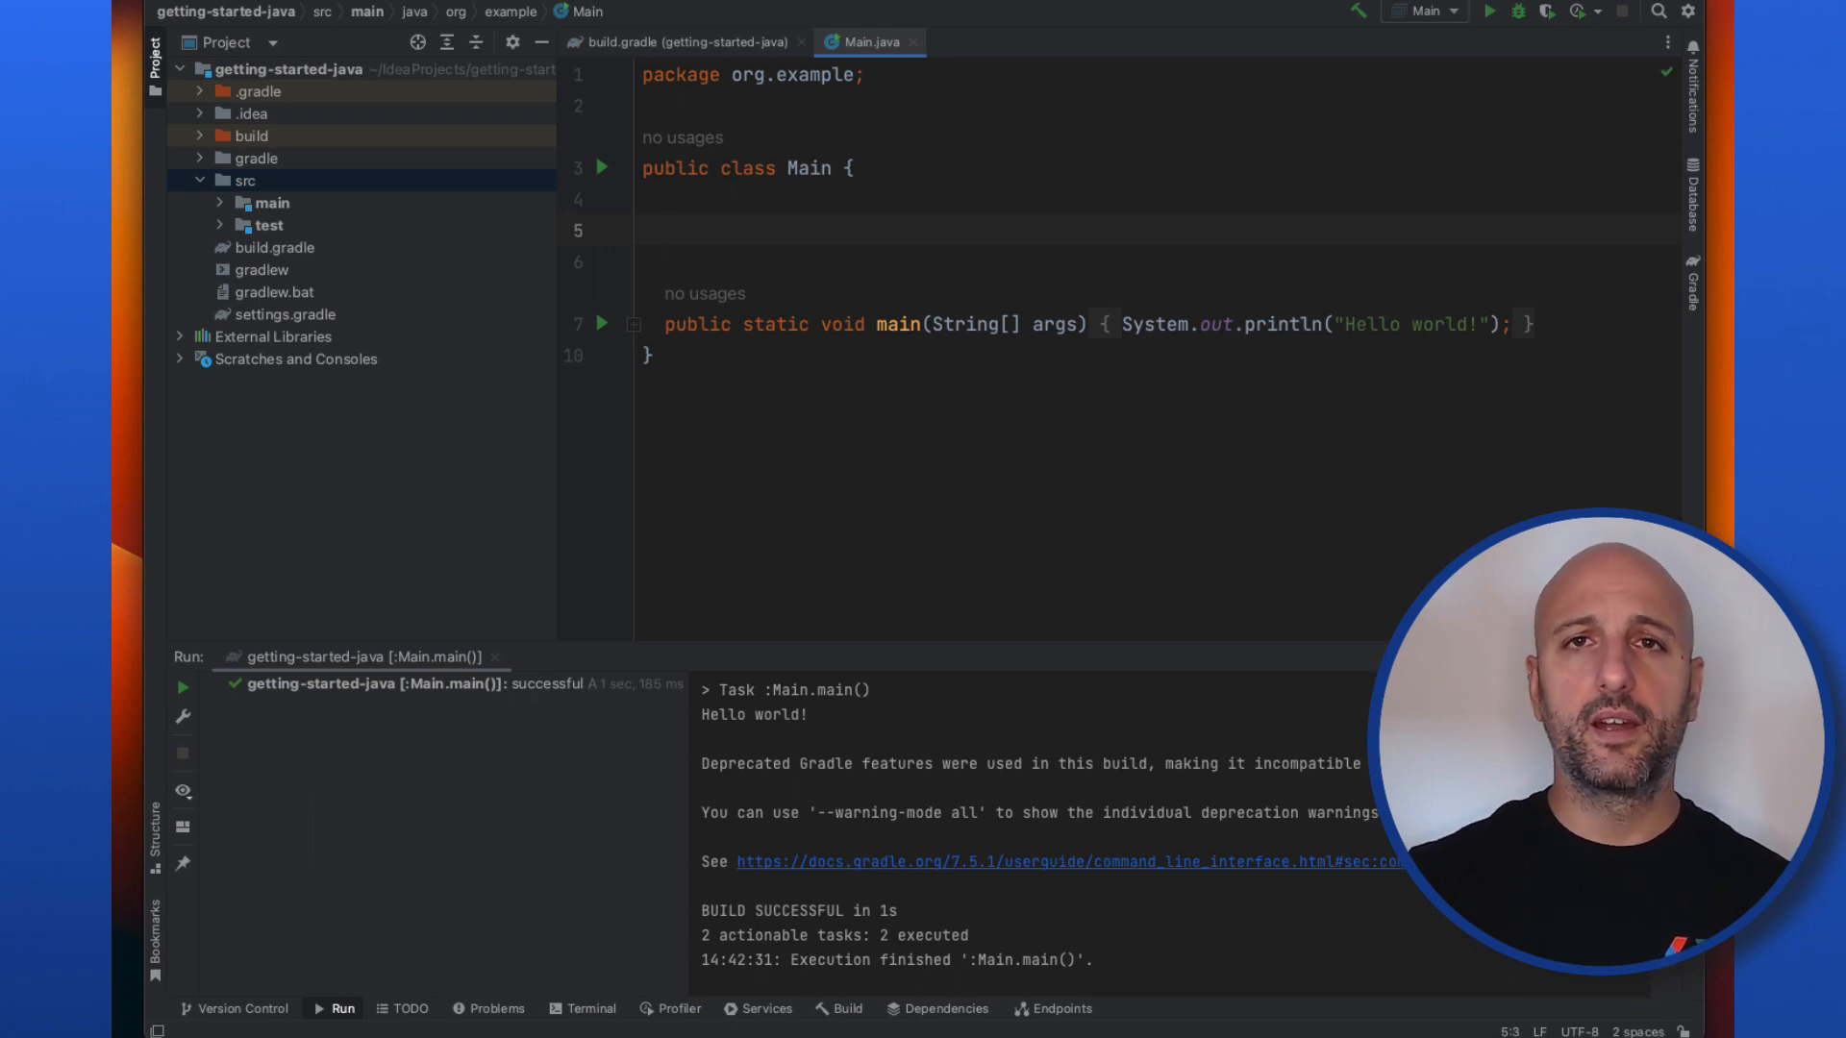
{"action": "type", "text": "private C"}
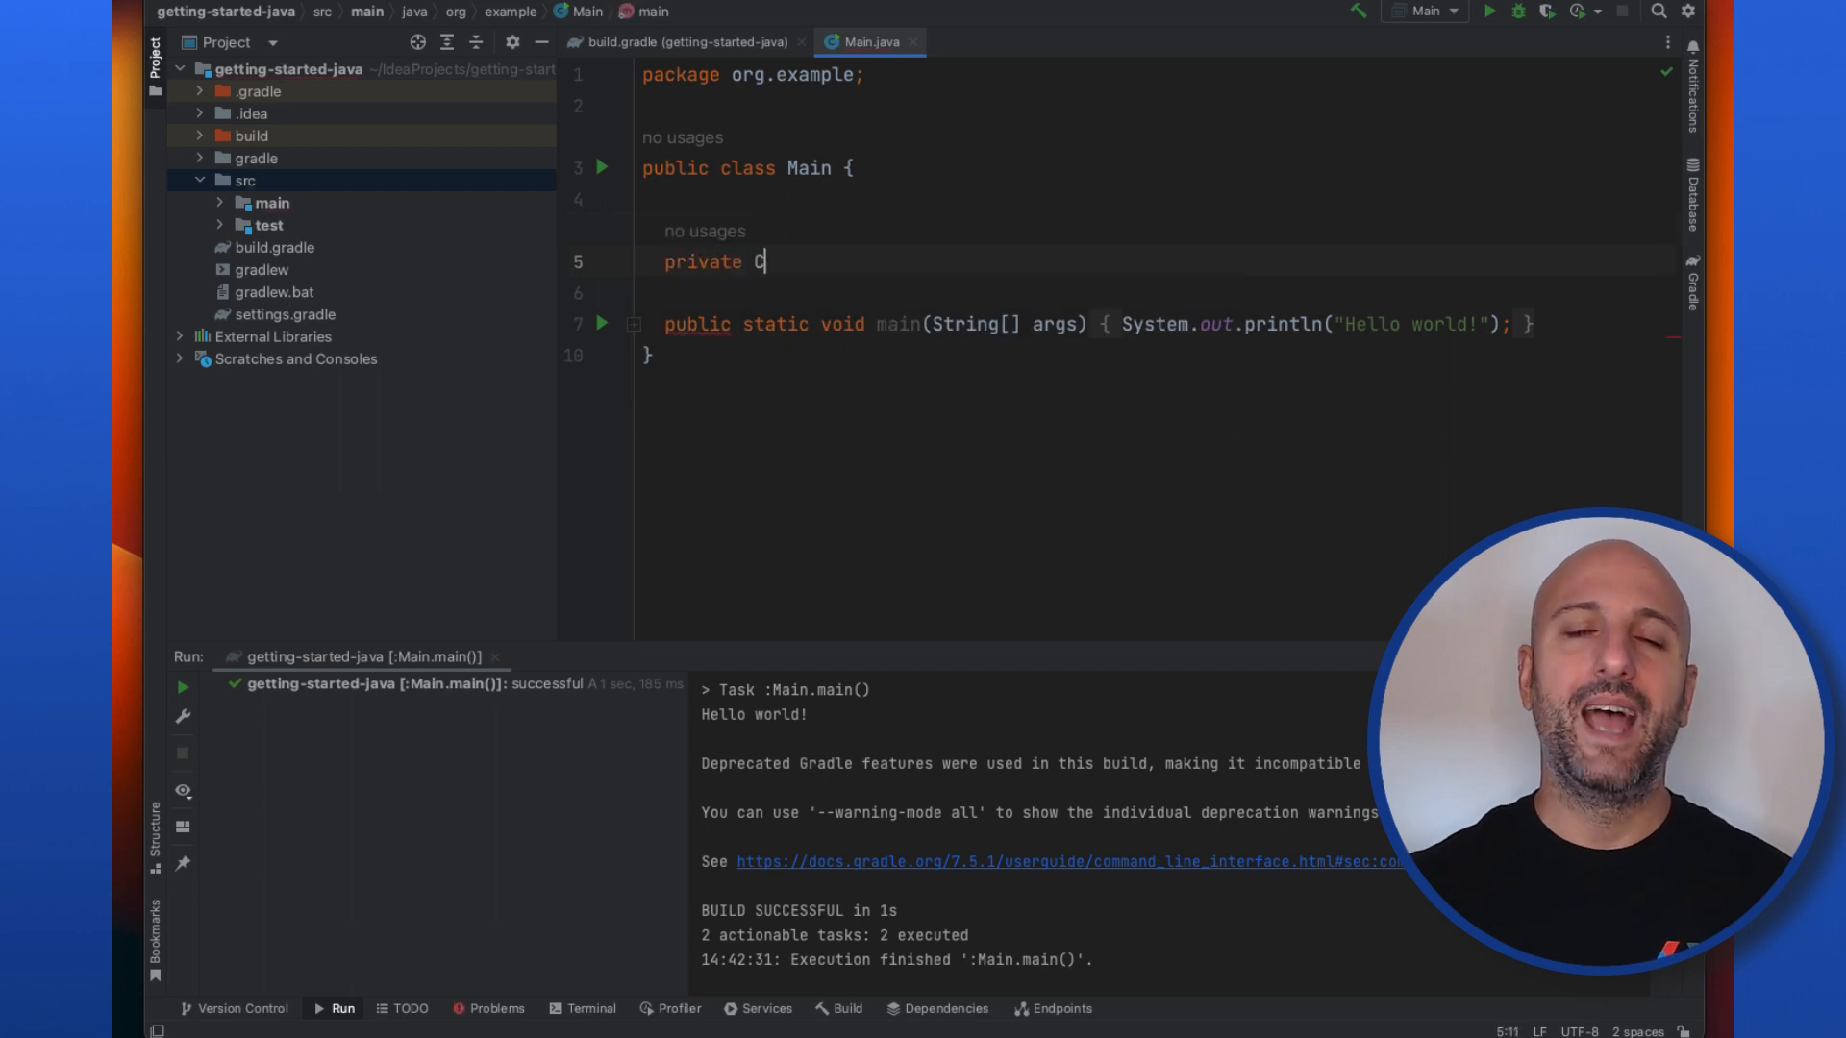
{"action": "type", "text": "ampaign campaign;"}
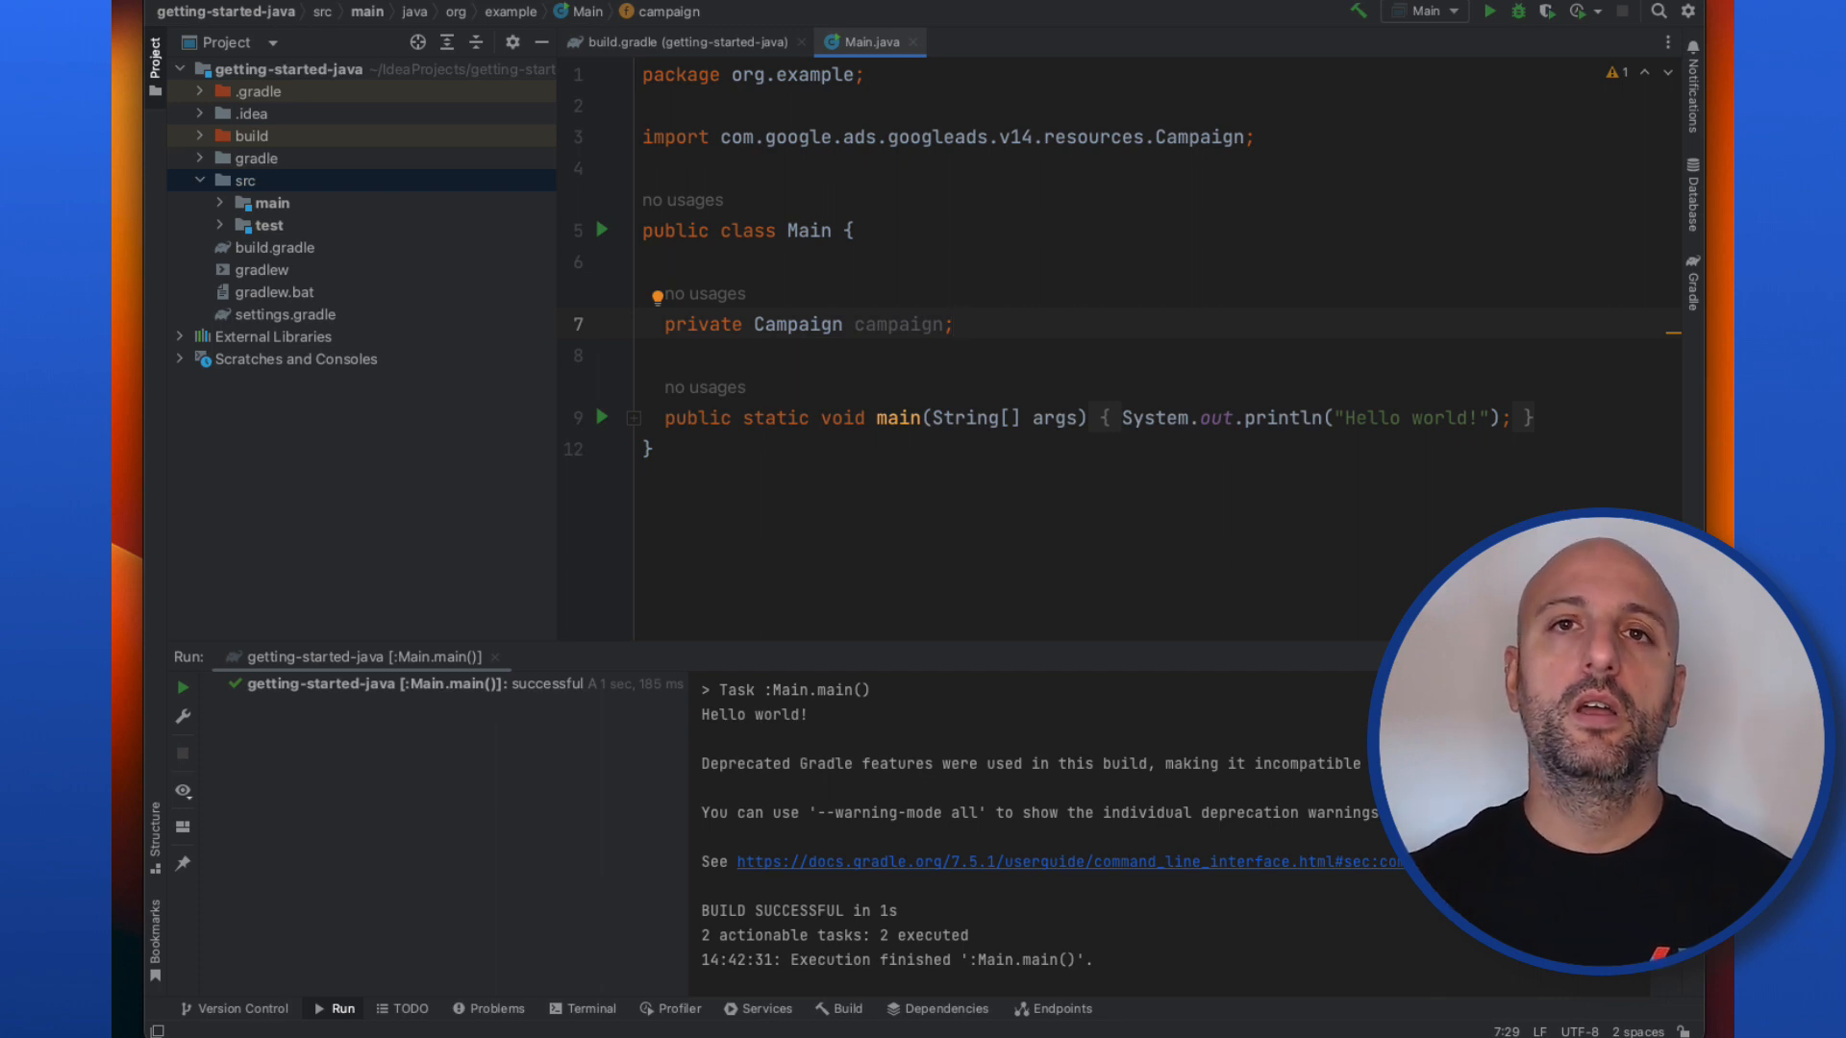
{"action": "left_click", "coordinate": [953, 324]}
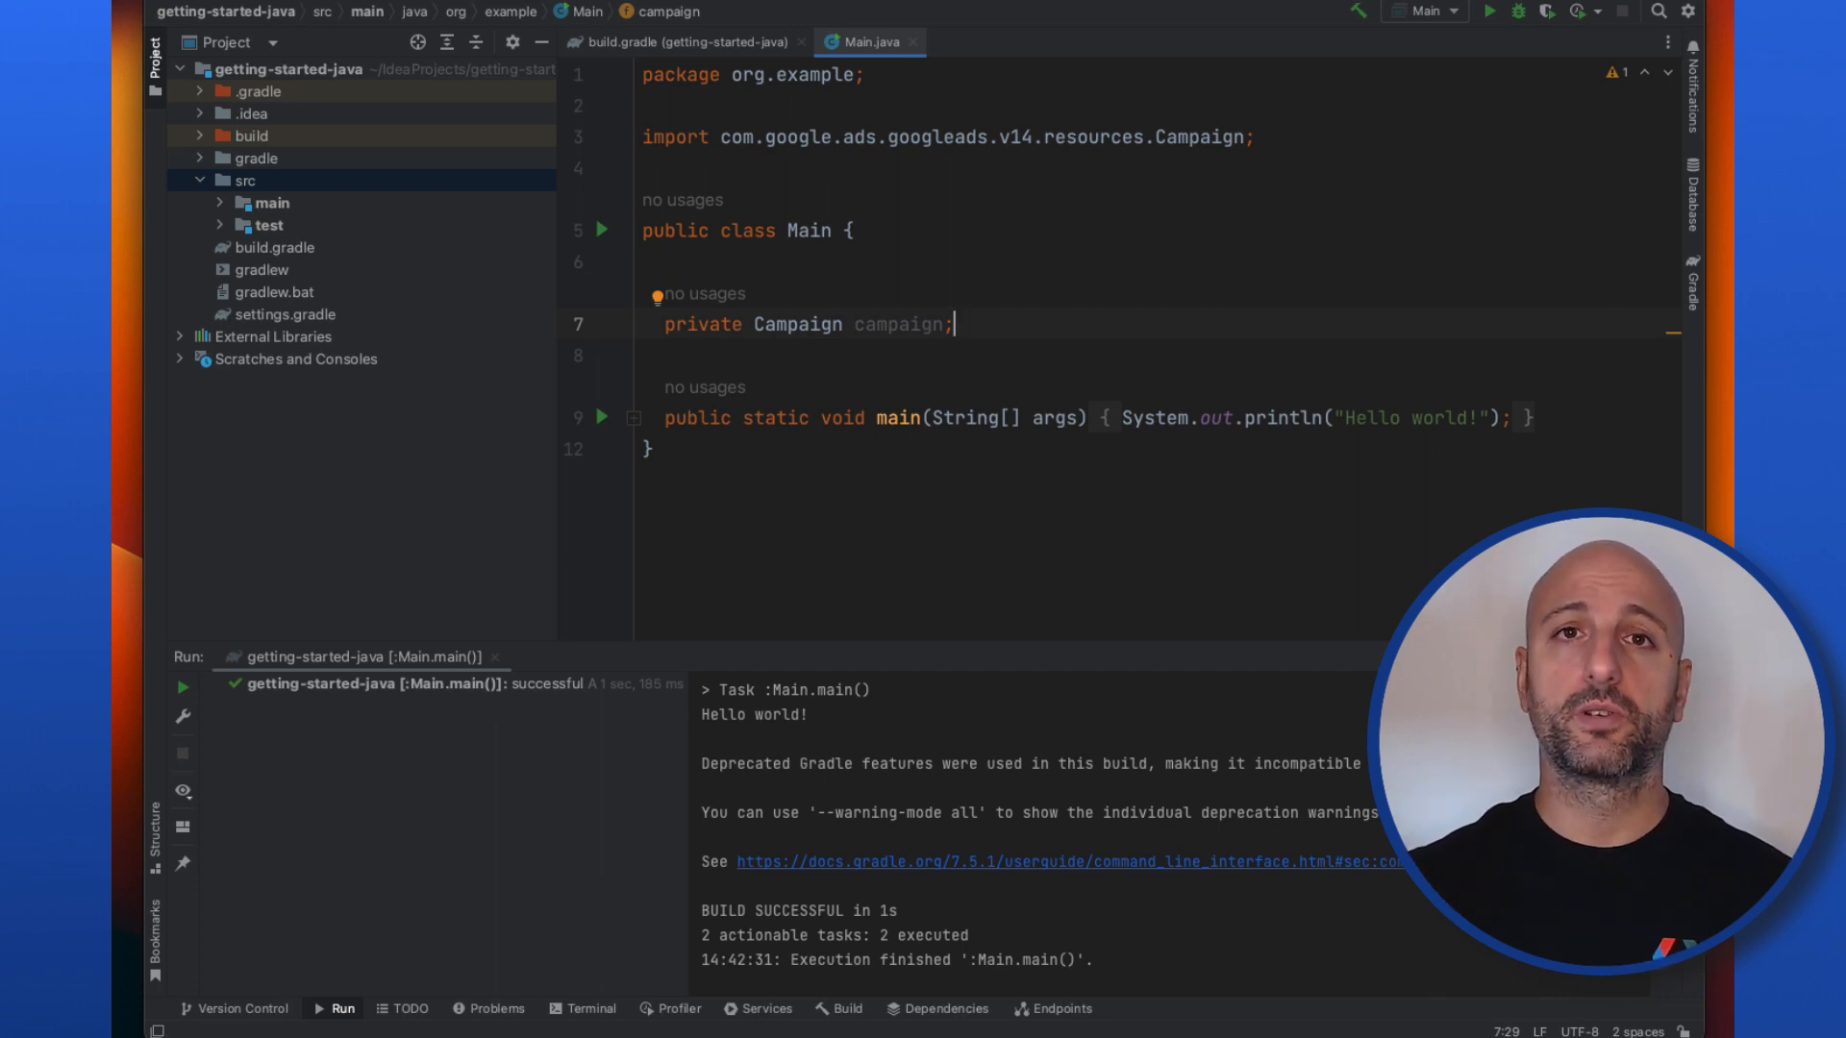